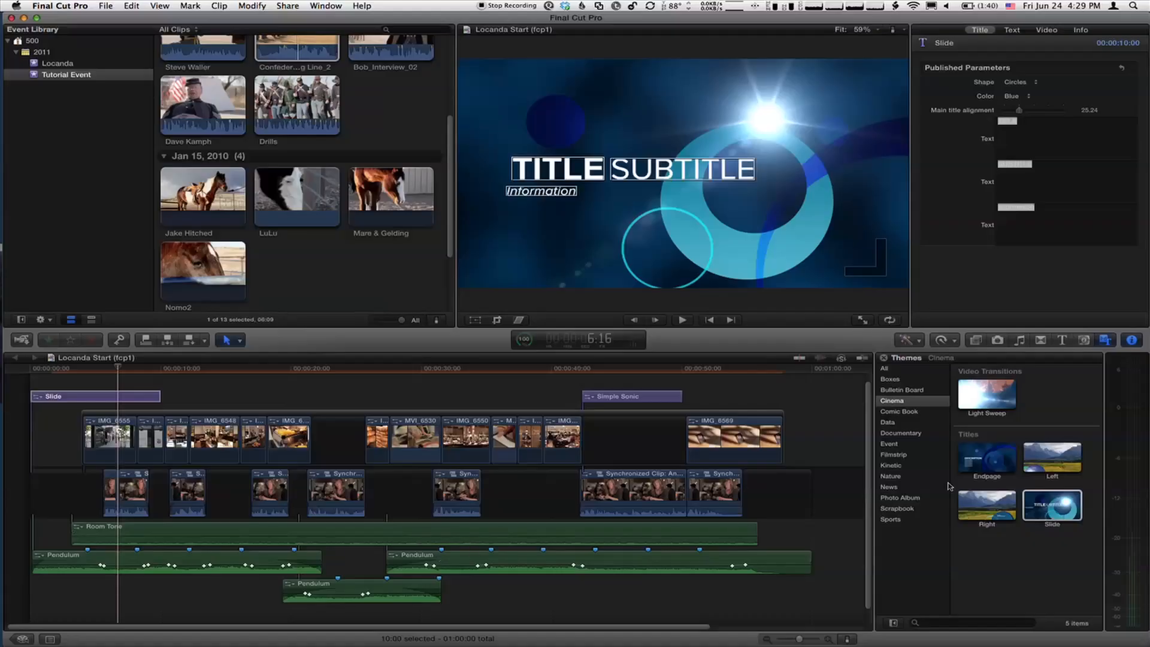
mouse_move(1048, 348)
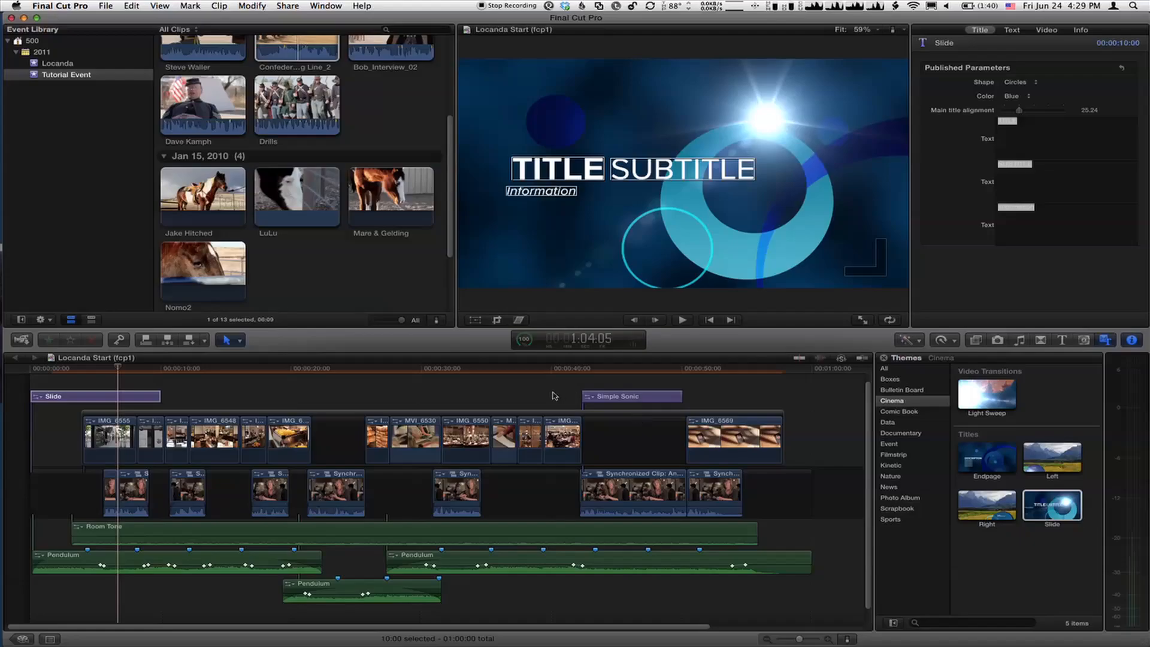
mouse_move(534, 398)
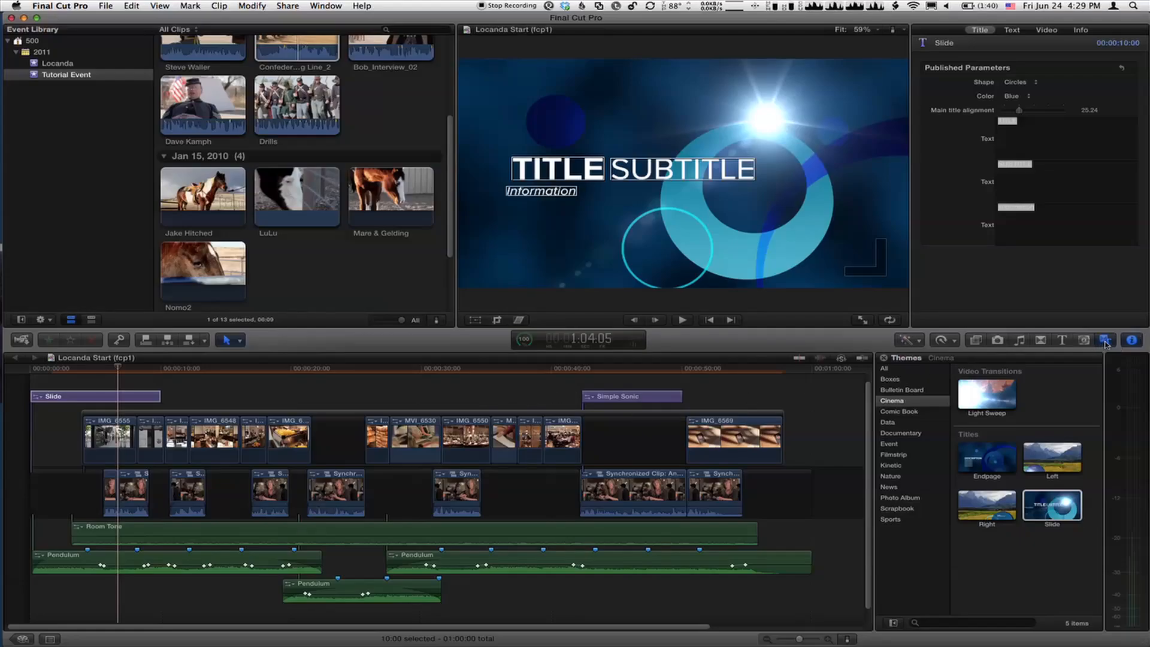
mouse_move(1106, 339)
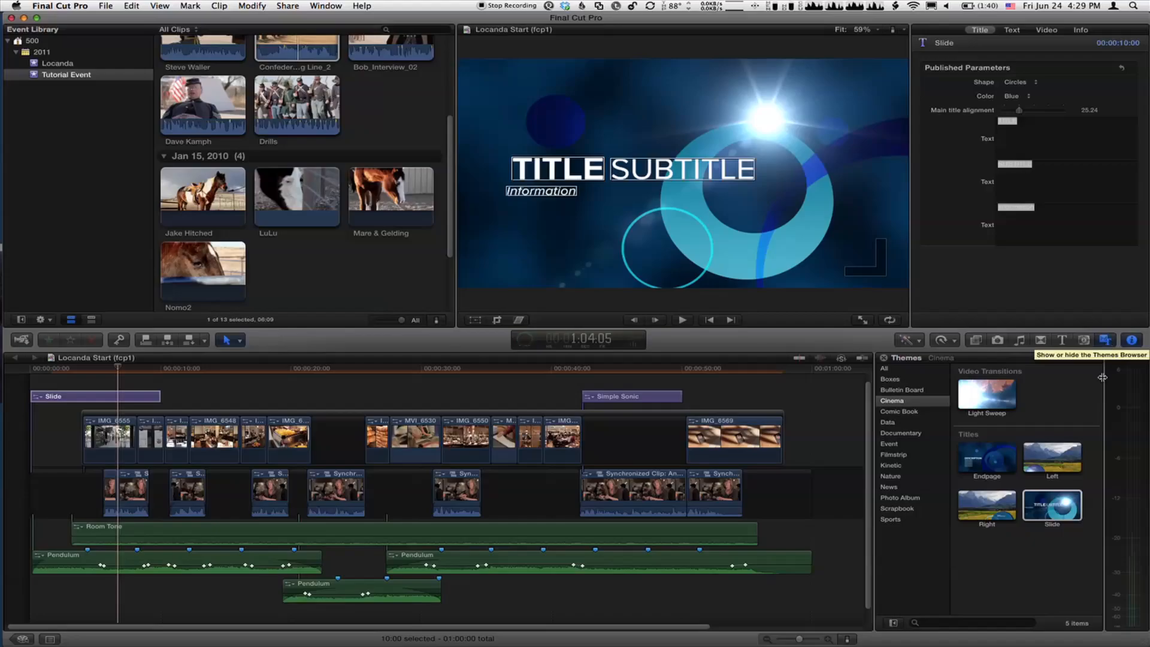
mouse_move(1009, 397)
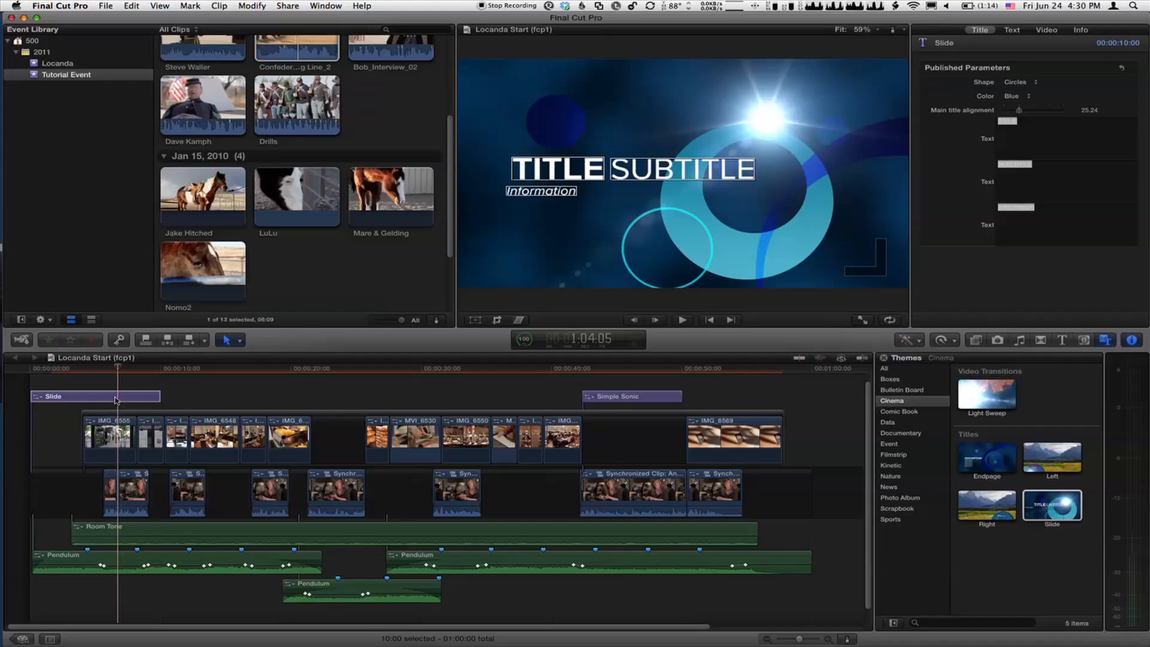
mouse_move(51, 371)
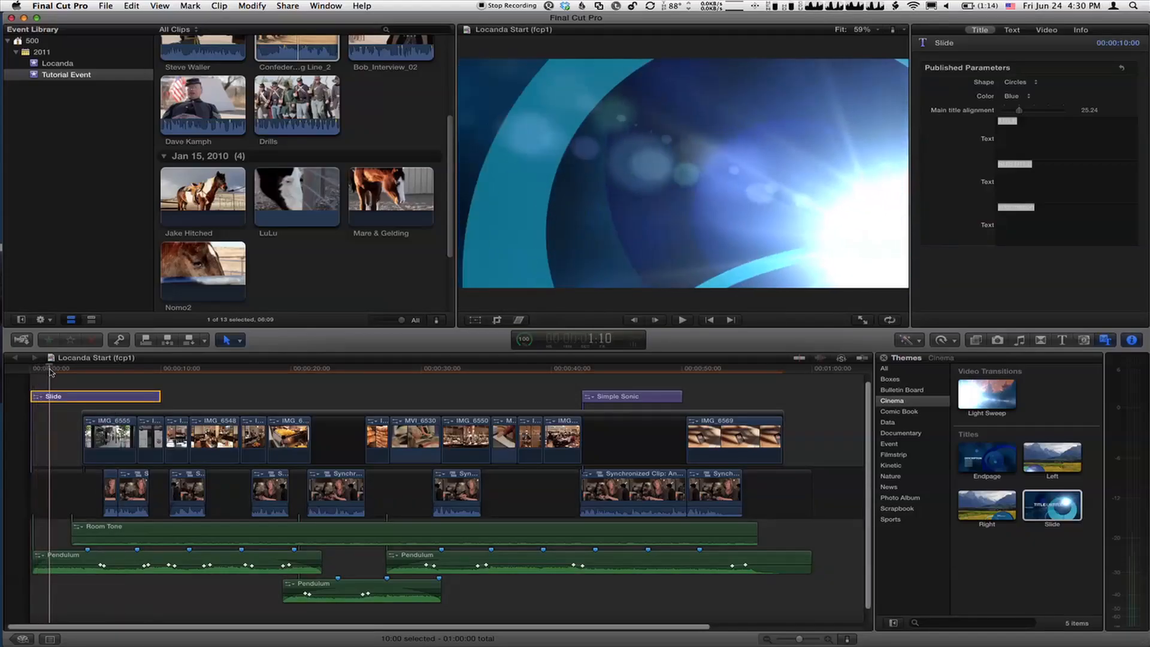
- Select the Slide title and set its published Shape option to Squares, then Triangles
left_click(93, 368)
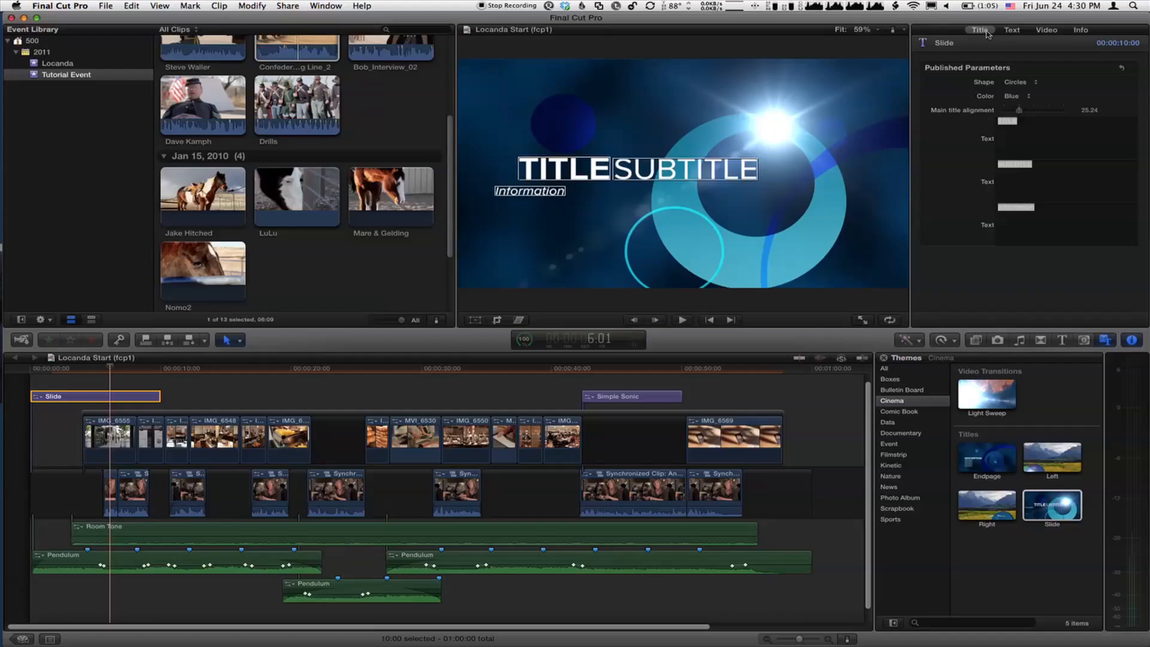
mouse_move(961, 71)
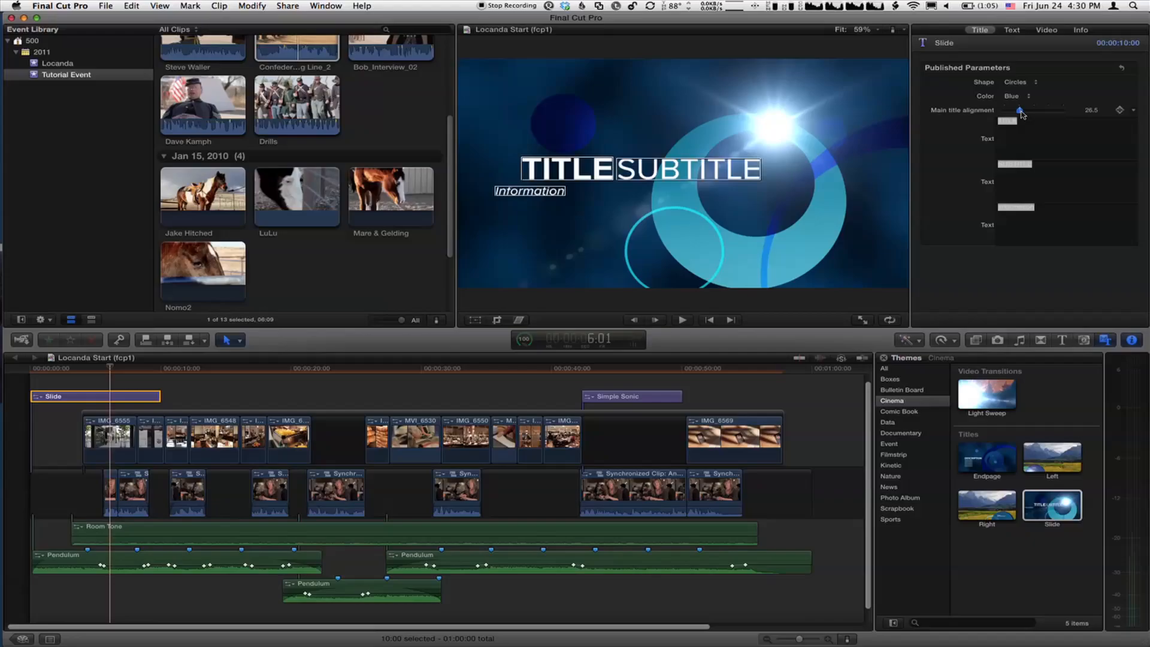
left_click(1019, 81)
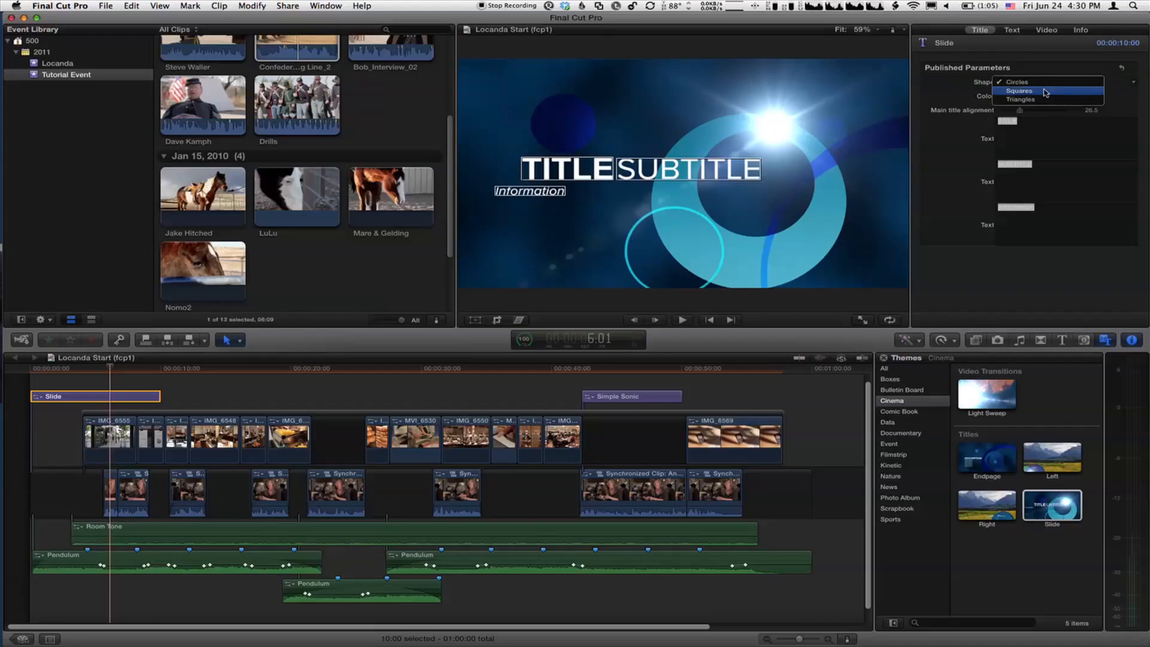
left_click(1018, 91)
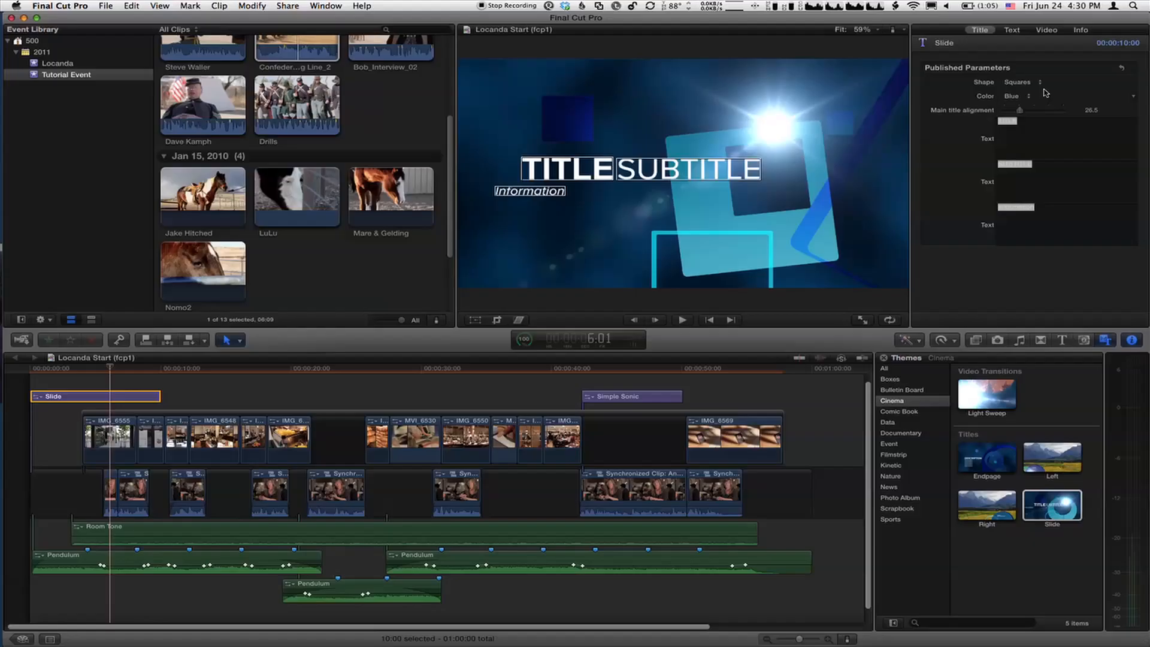
left_click(1023, 81)
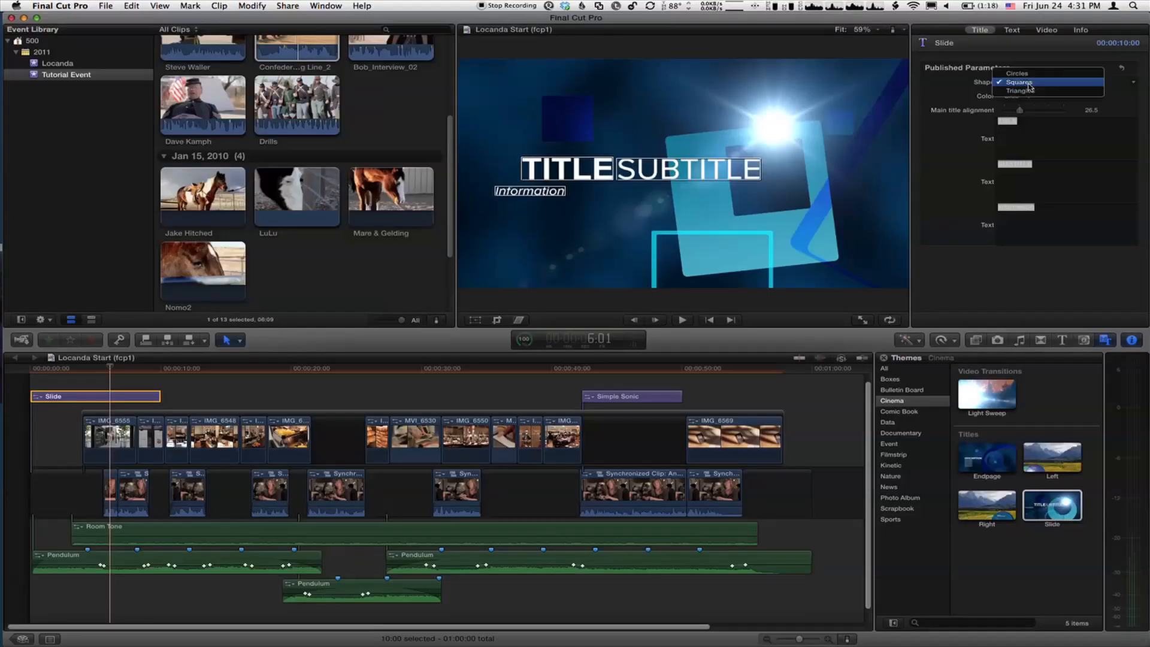
left_click(1020, 91)
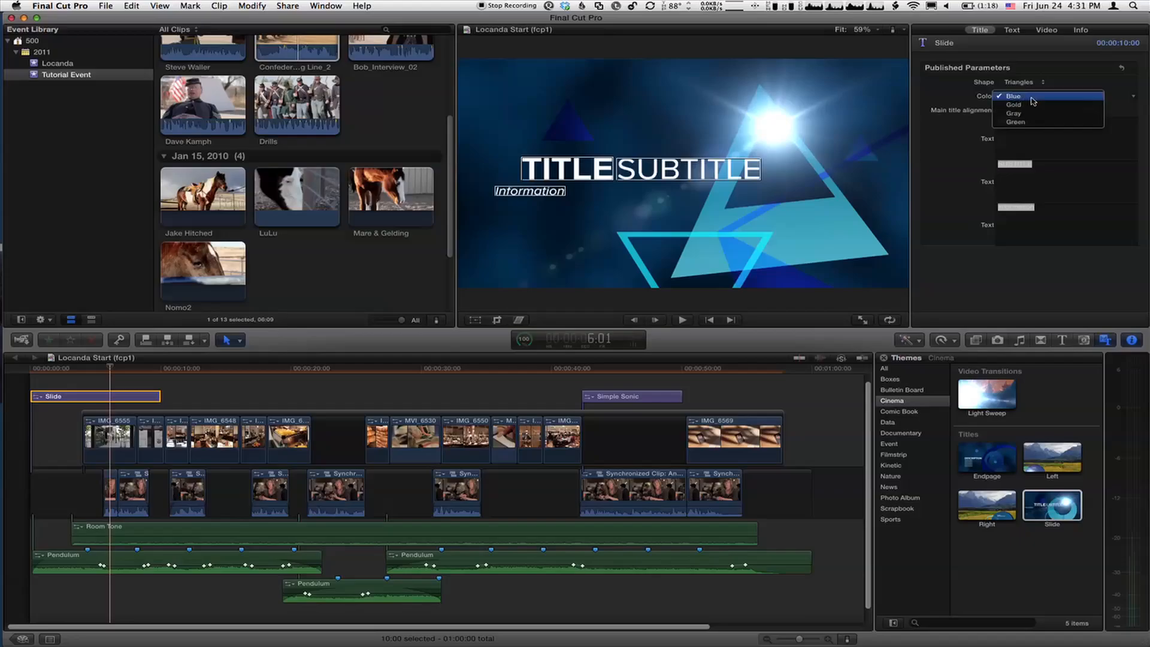
- Recolour the Slide title via its Color pop-up to Gold, then settle on Gray
left_click(1014, 104)
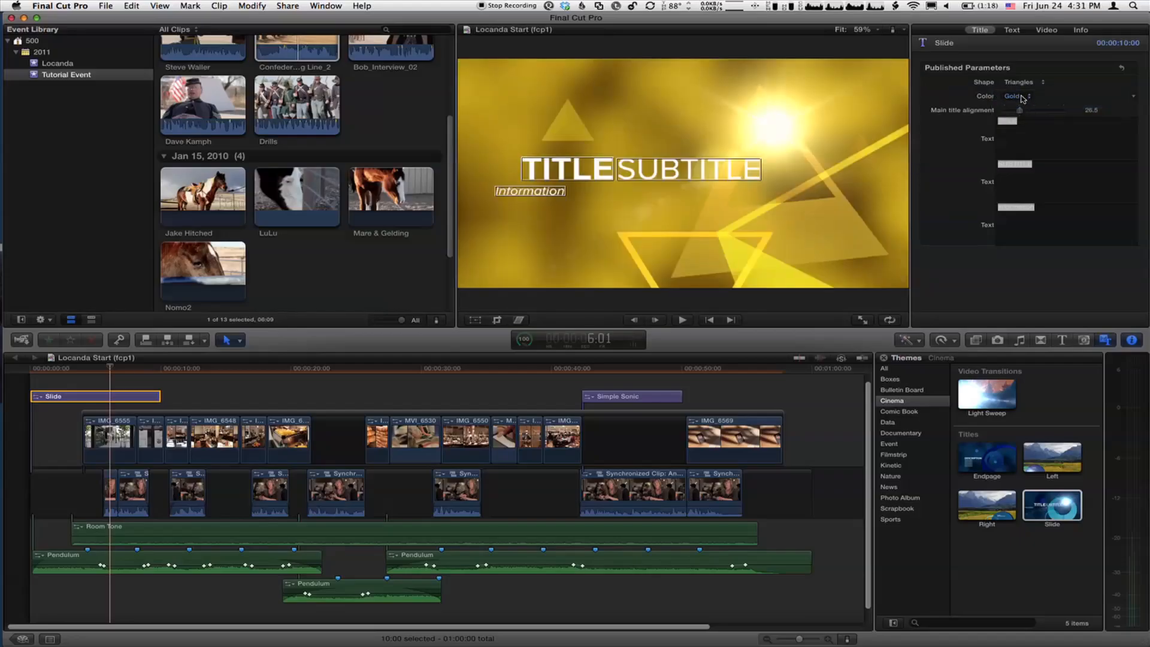
left_click(1016, 96)
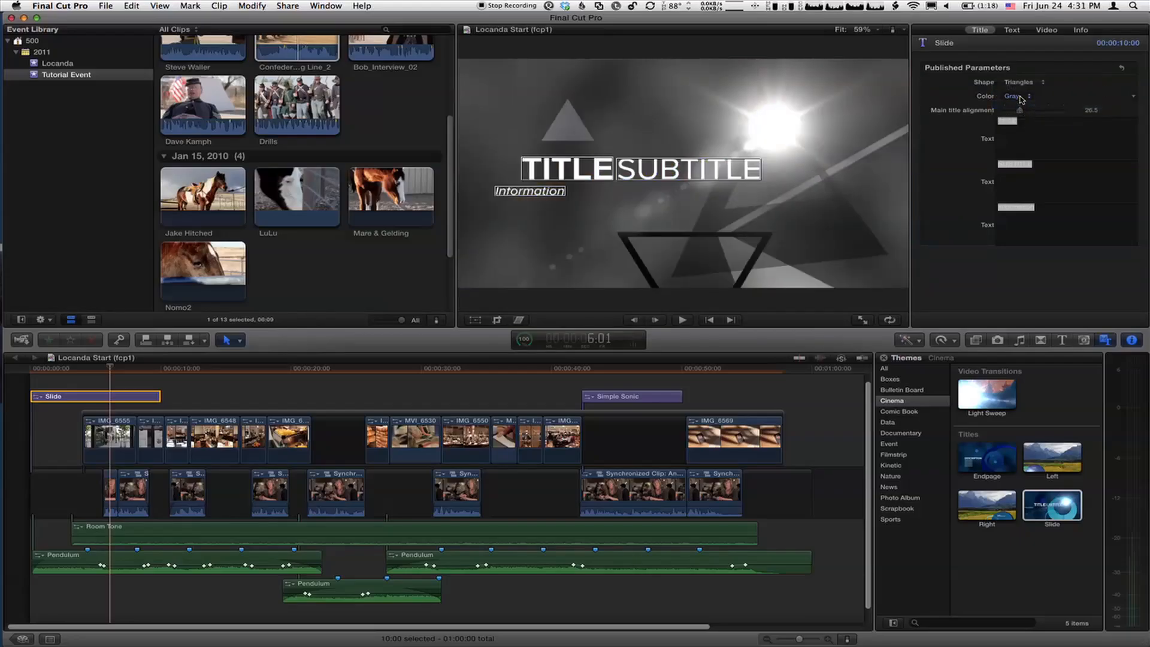
left_click(1019, 96)
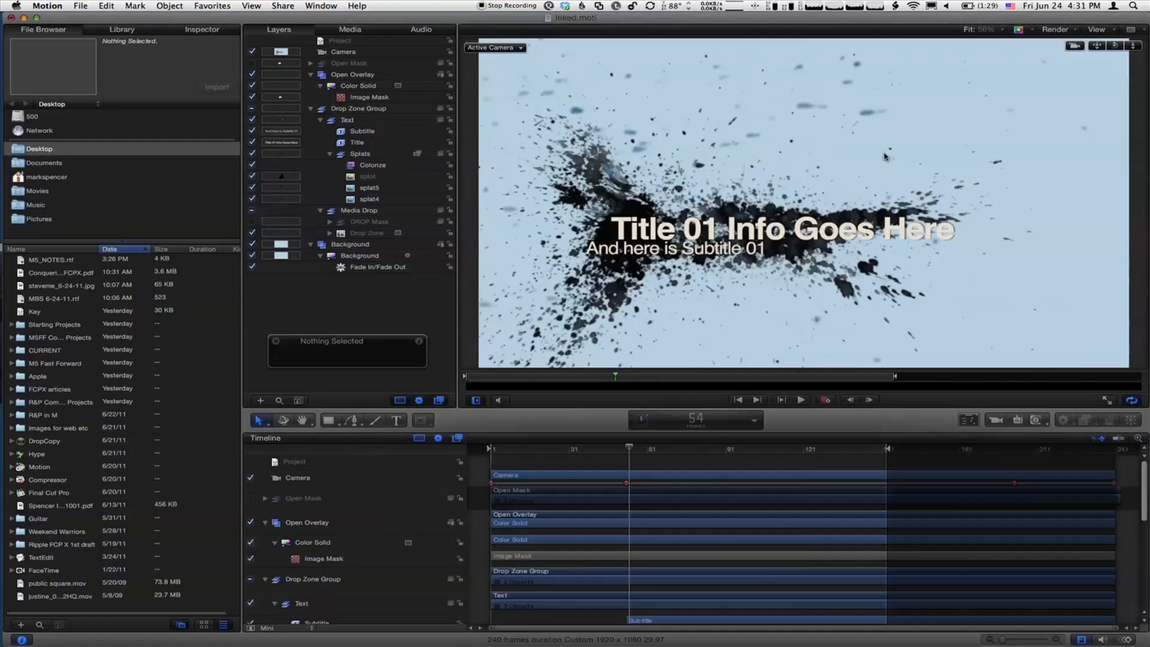
mouse_move(637, 381)
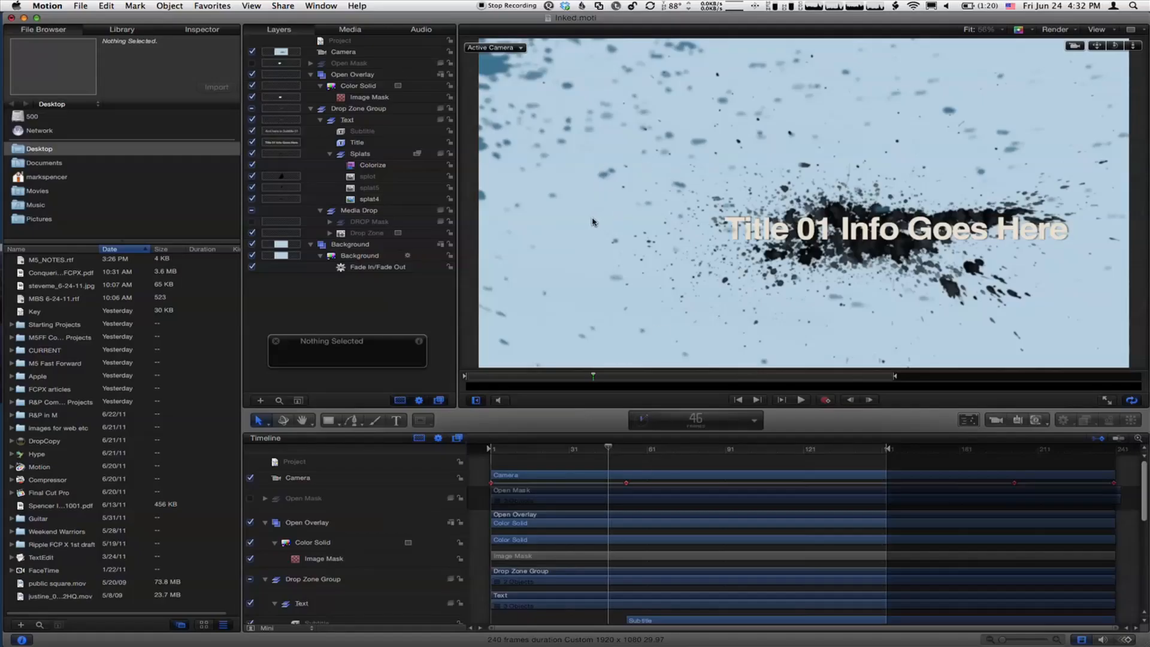
mouse_move(570, 163)
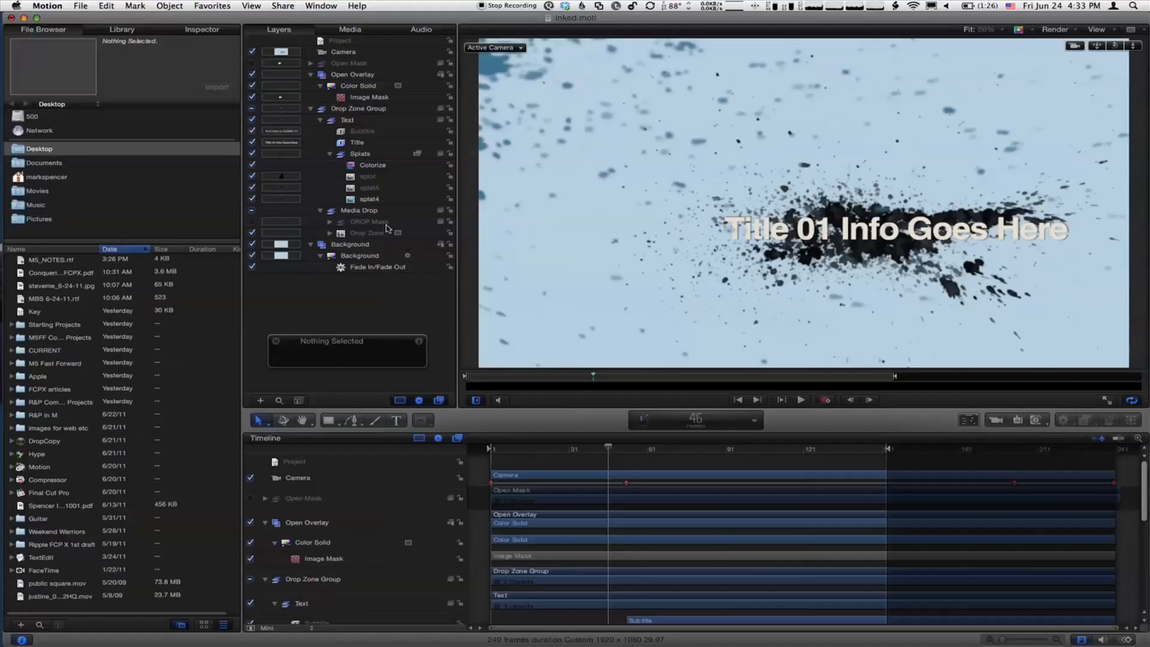
- Add a new empty Rig layer at the top of the Layers list
left_click(169, 5)
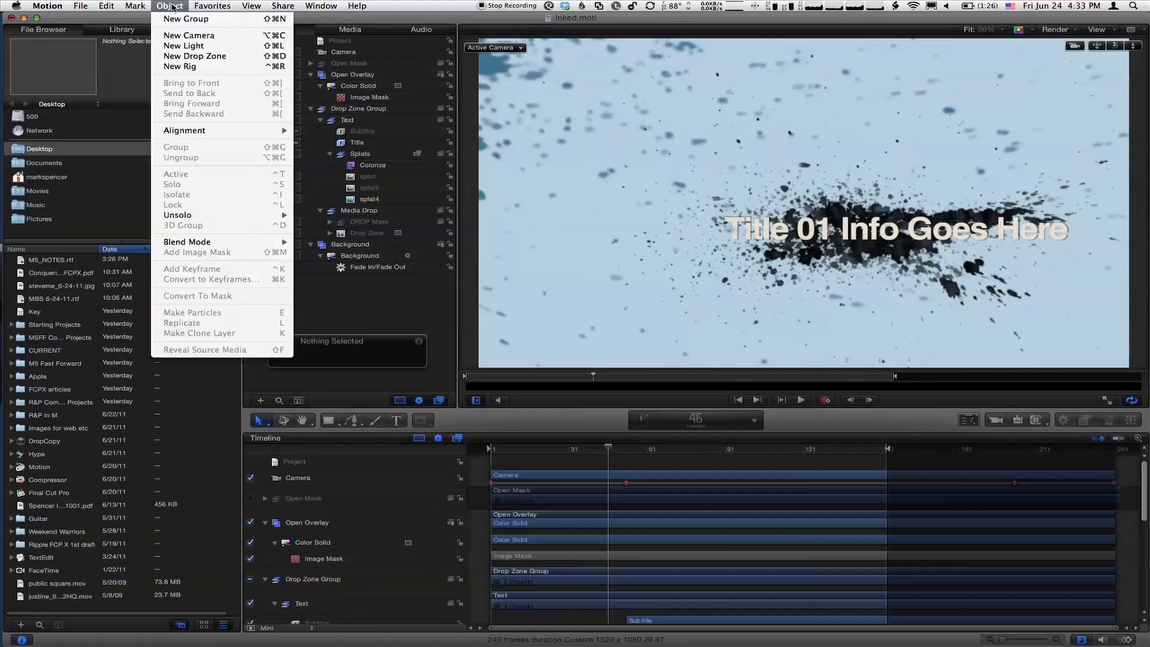
mouse_move(217, 66)
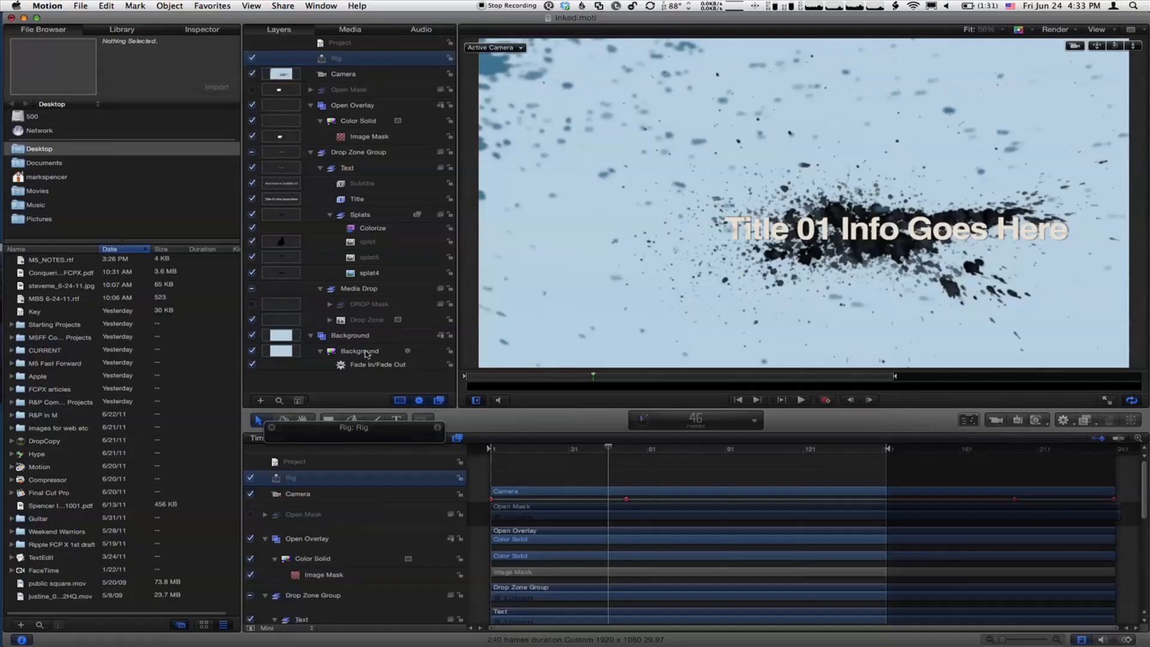
- Add the Background generator's colour to a new pop-up widget, then select the Splats' Colorize filter
left_click(359, 351)
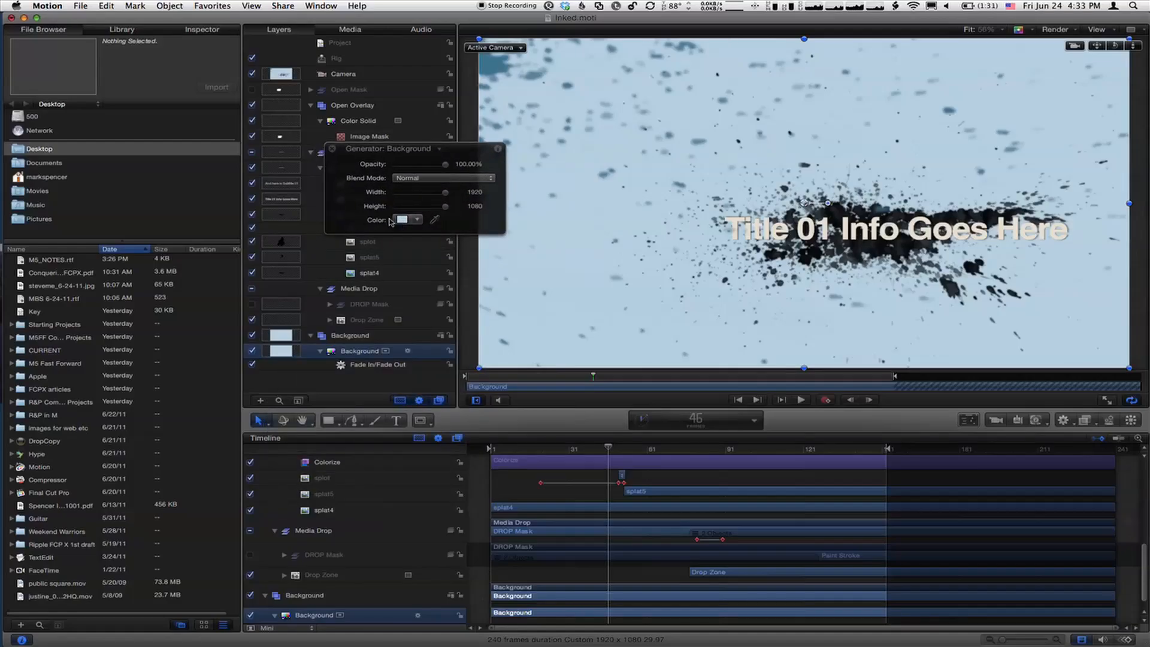
left_click(203, 29)
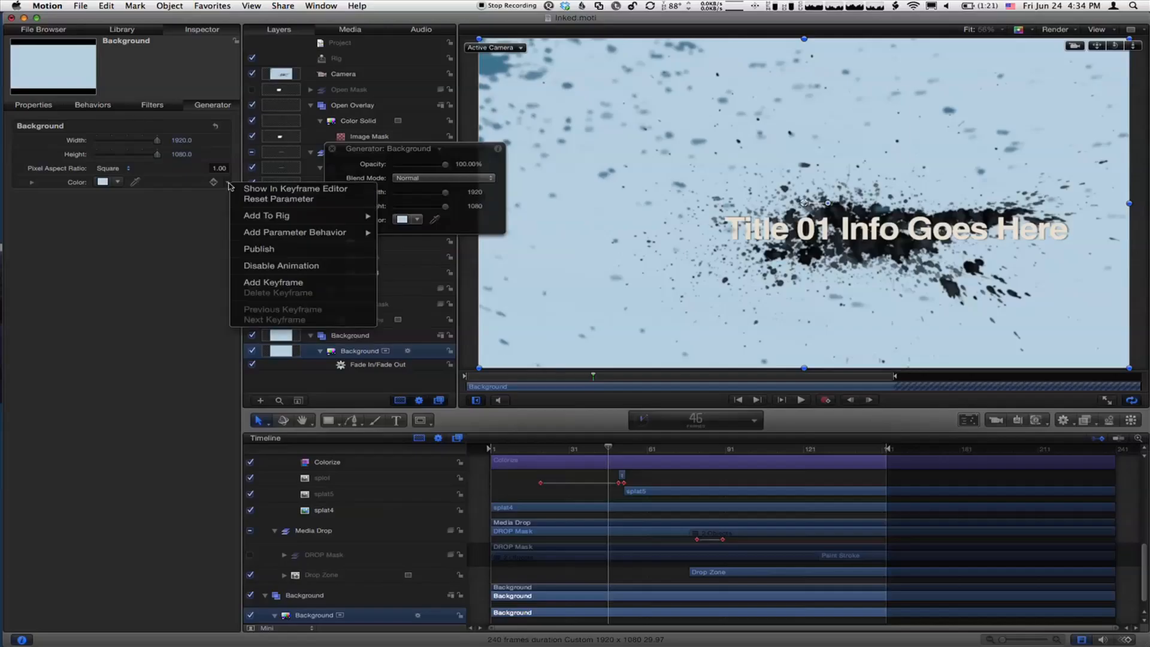
mouse_move(287, 214)
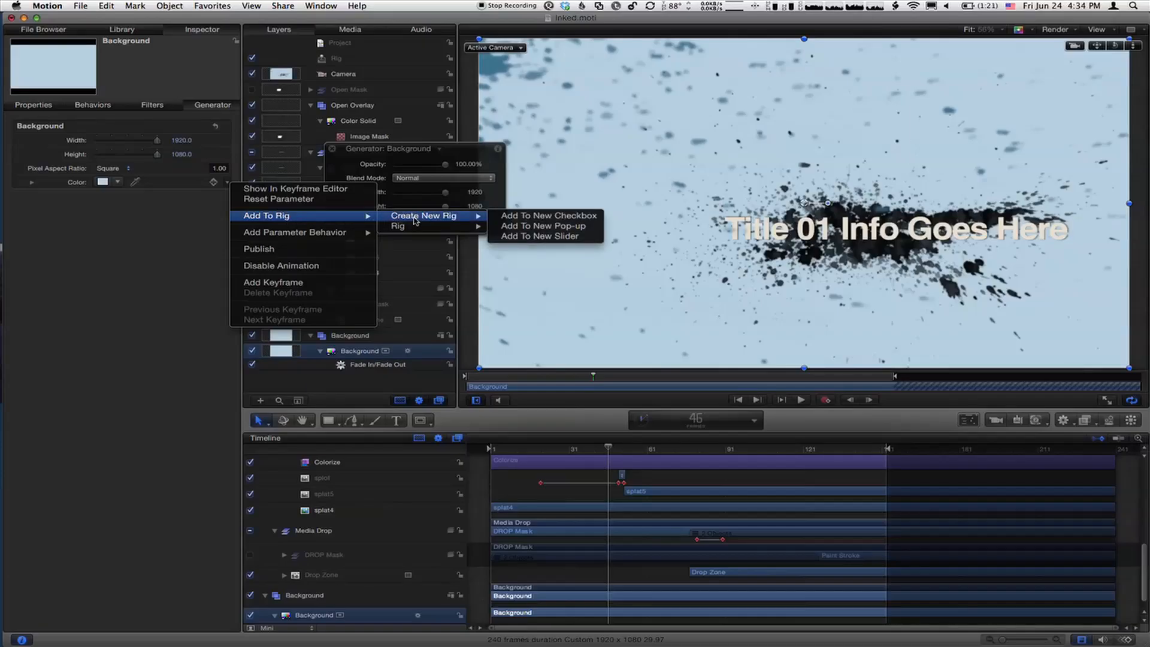
mouse_move(398, 225)
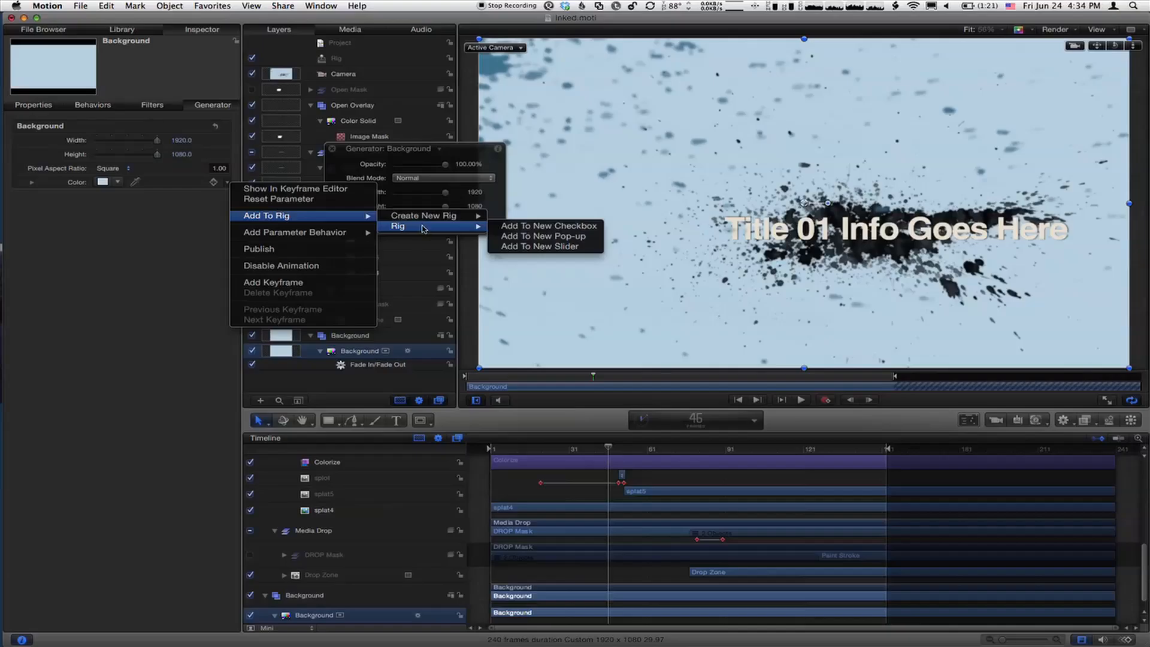
mouse_move(522, 227)
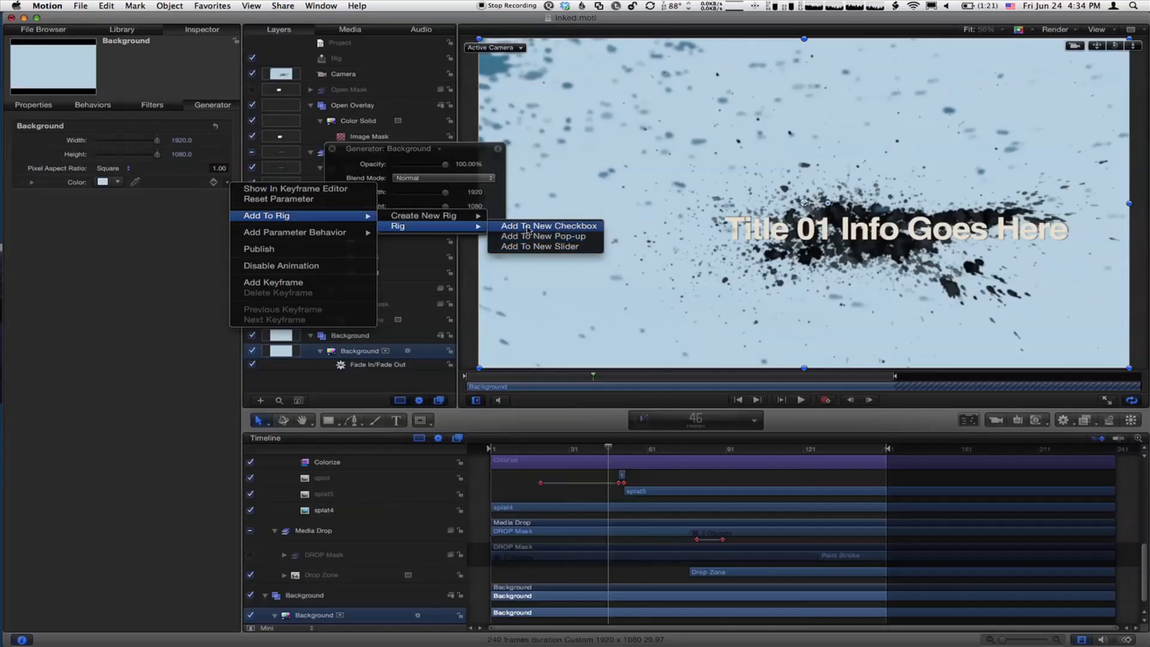
mouse_move(538, 246)
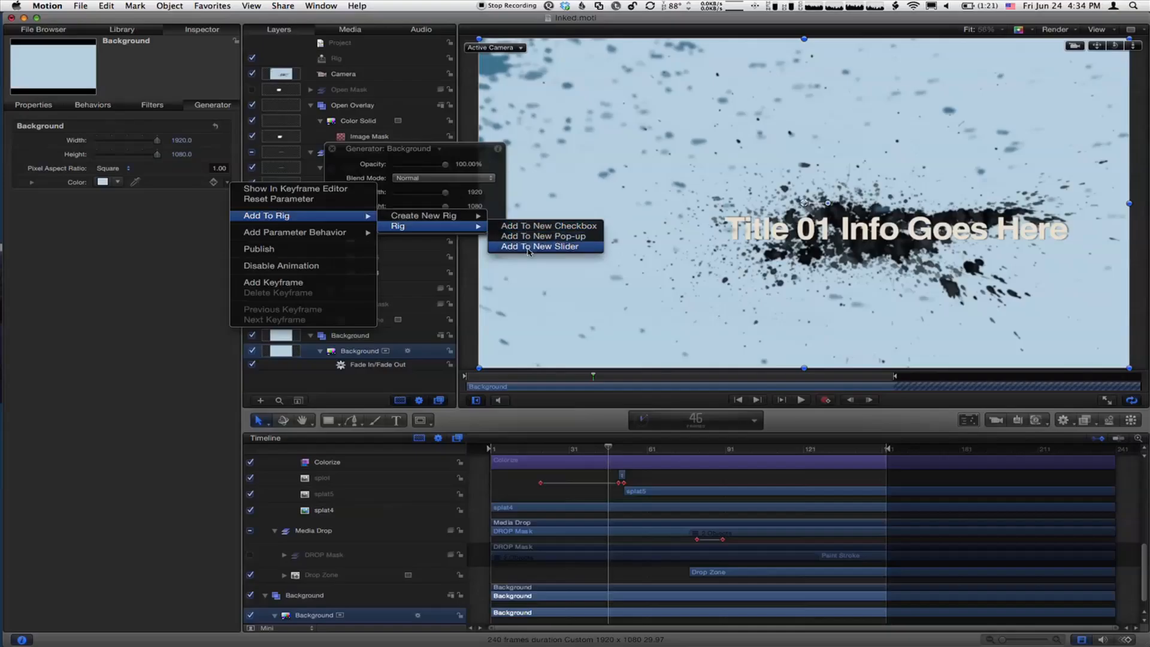
mouse_move(542, 236)
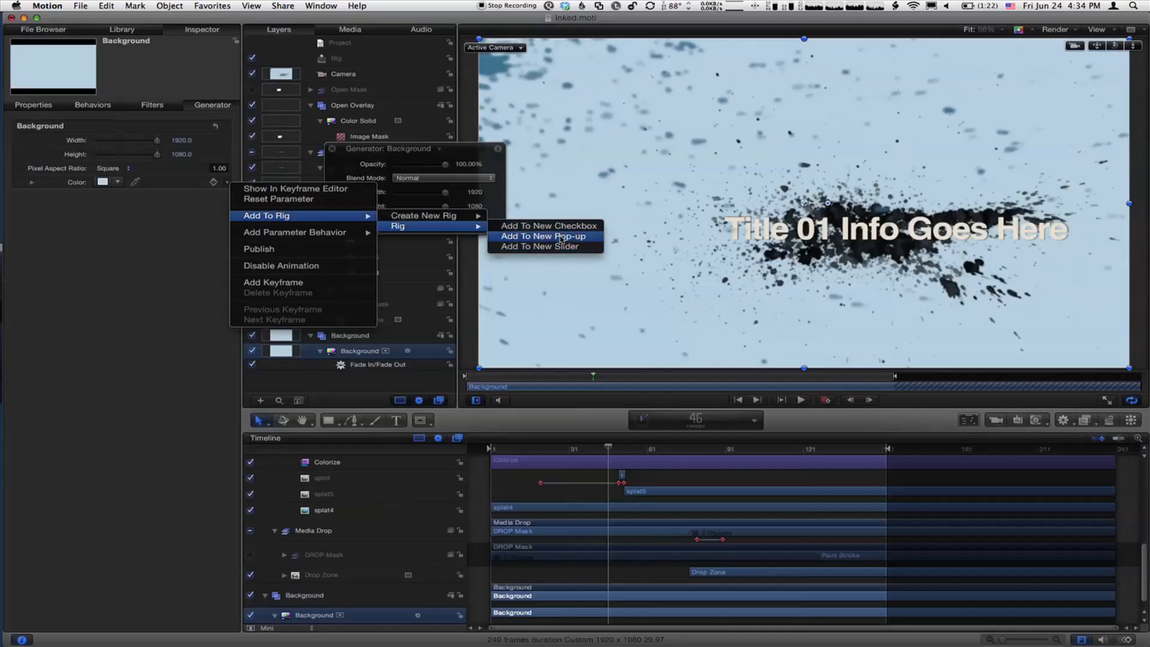
left_click(543, 236)
type("Color Theme")
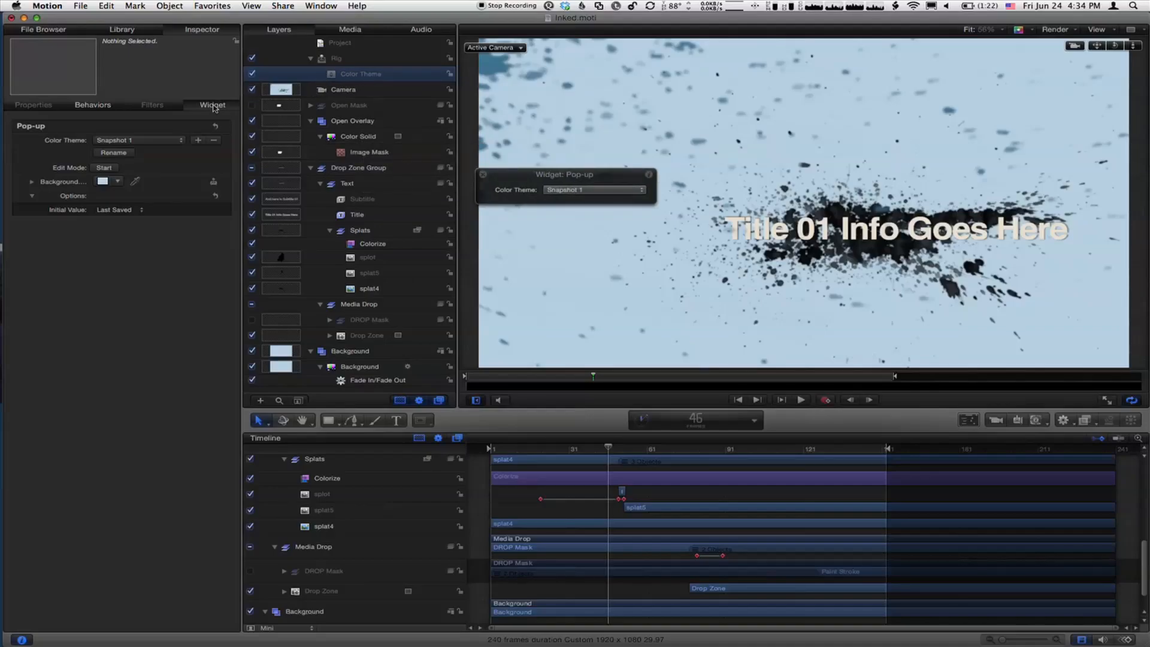
left_click(372, 243)
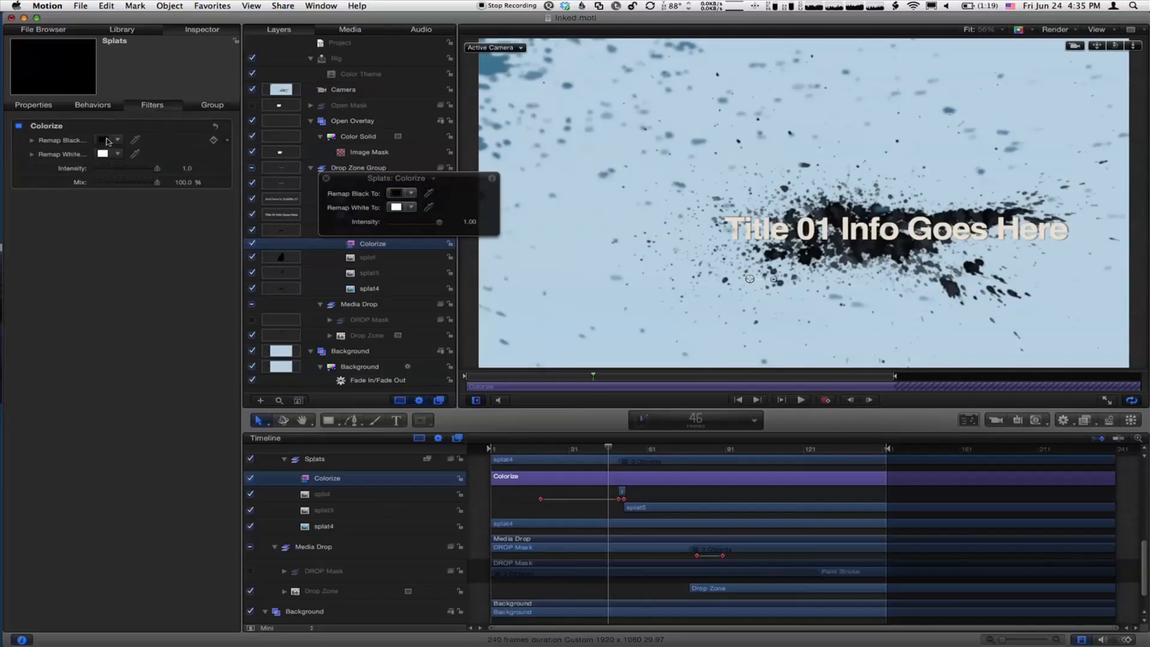
- Add the splats' Remap Black colour and the Color Solid's colour to the Color Theme widget
right_click(111, 154)
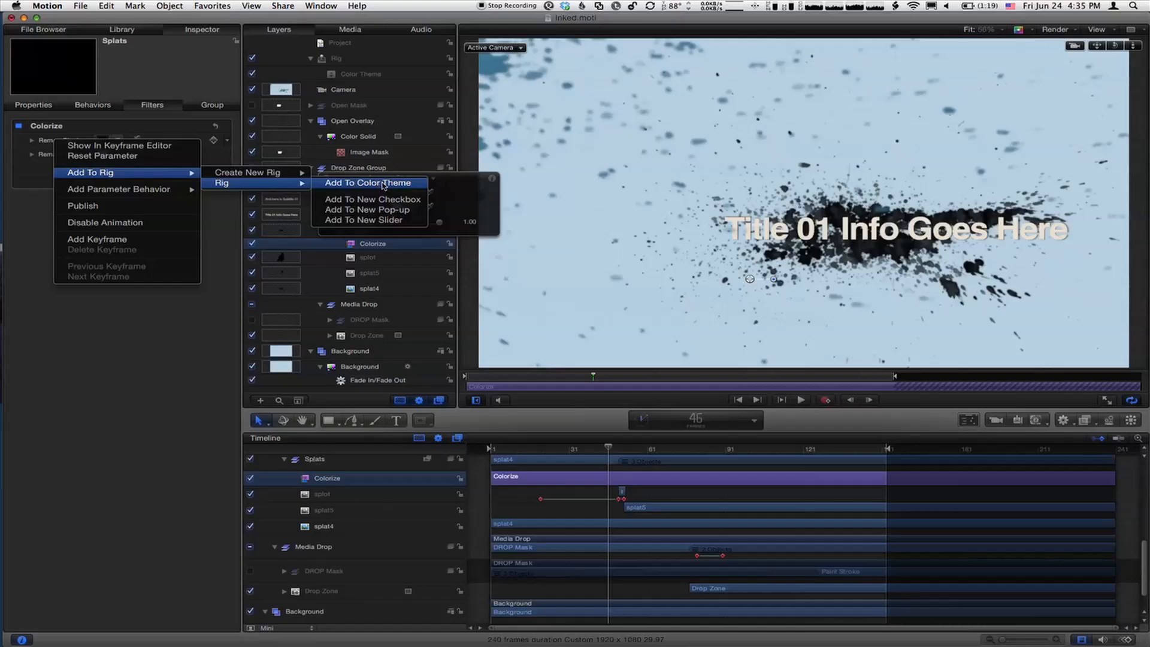
left_click(367, 182)
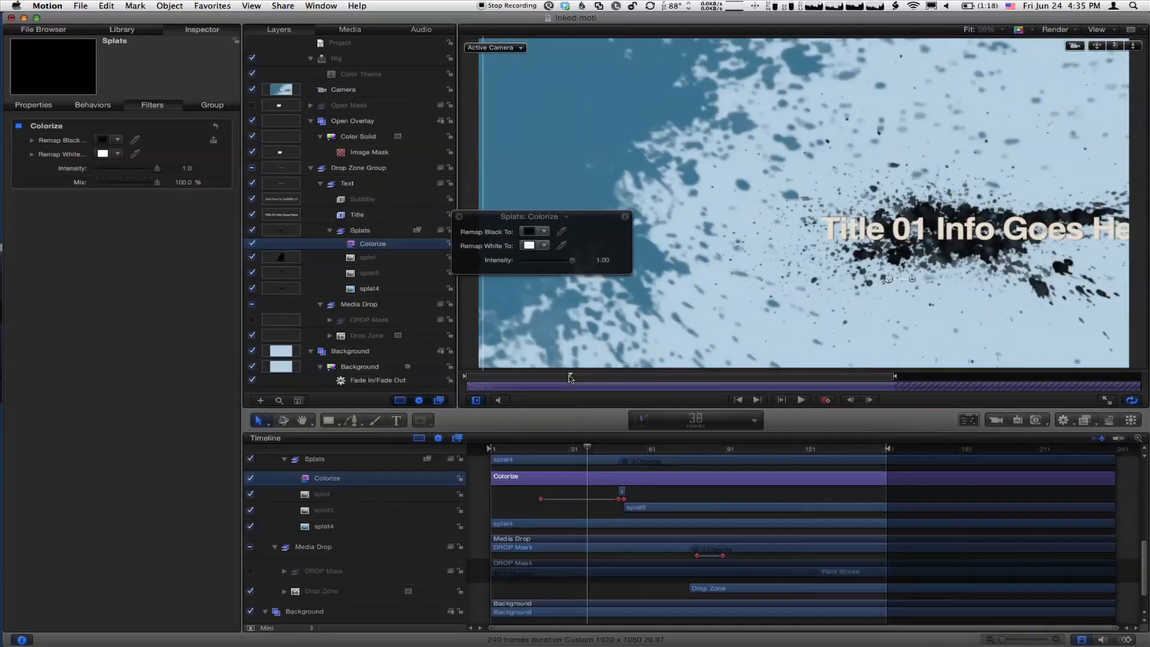
left_click(357, 135)
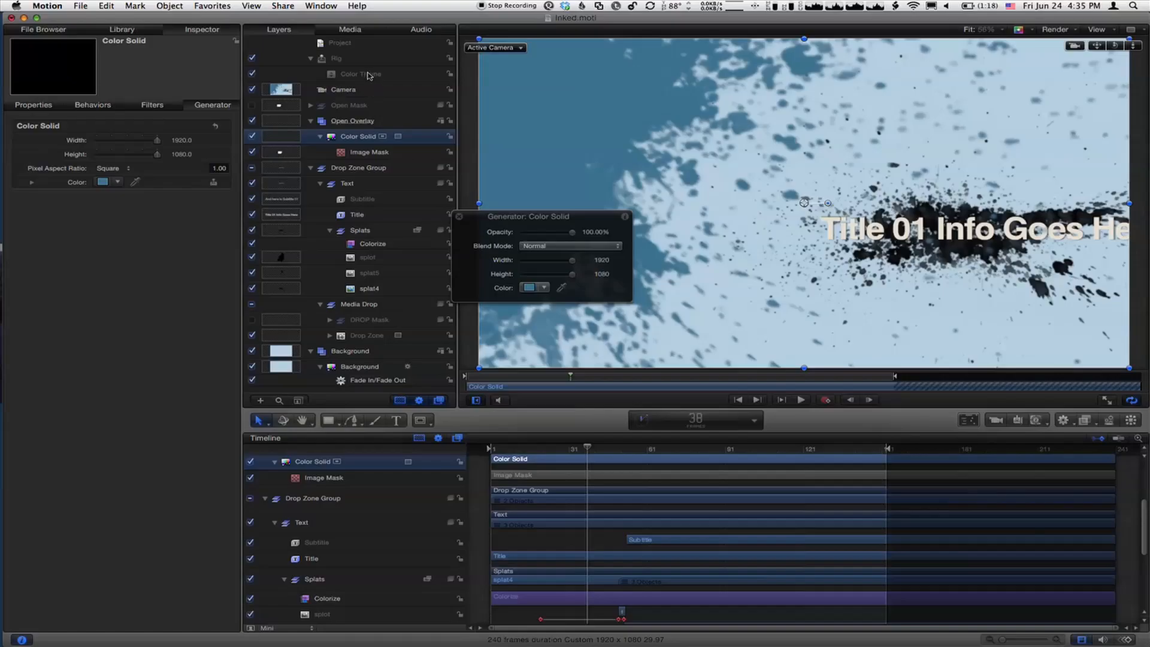
left_click(360, 73)
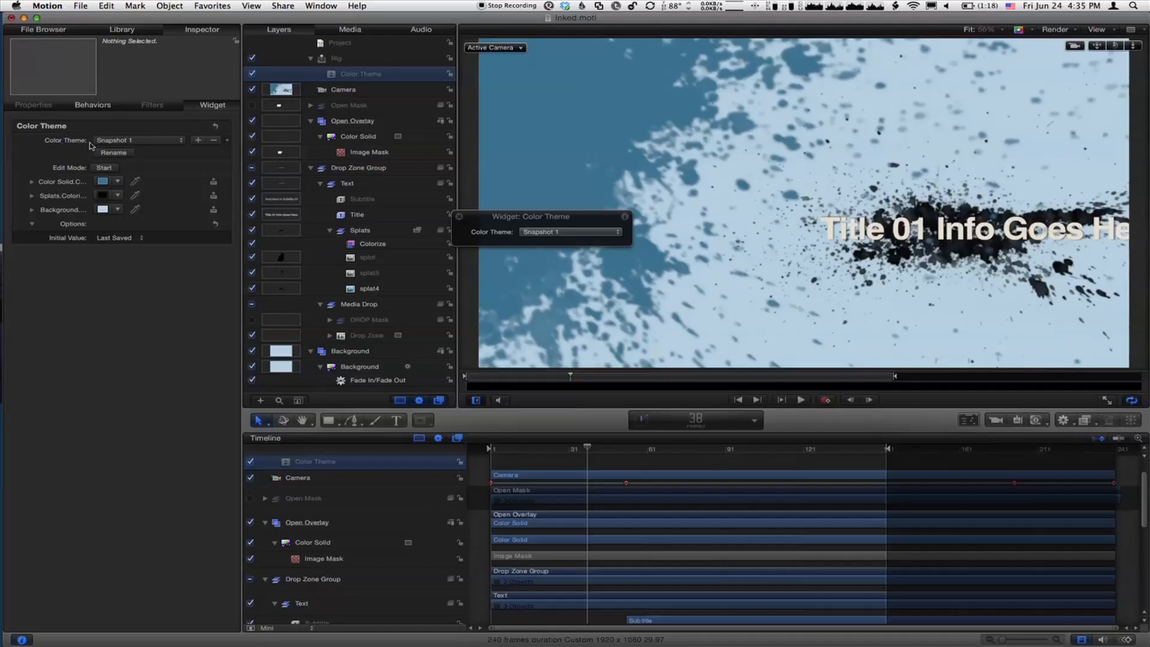
- Name the widget's three snapshots Cool, Warm and Spring, leaving Cool selected
left_click(135, 141)
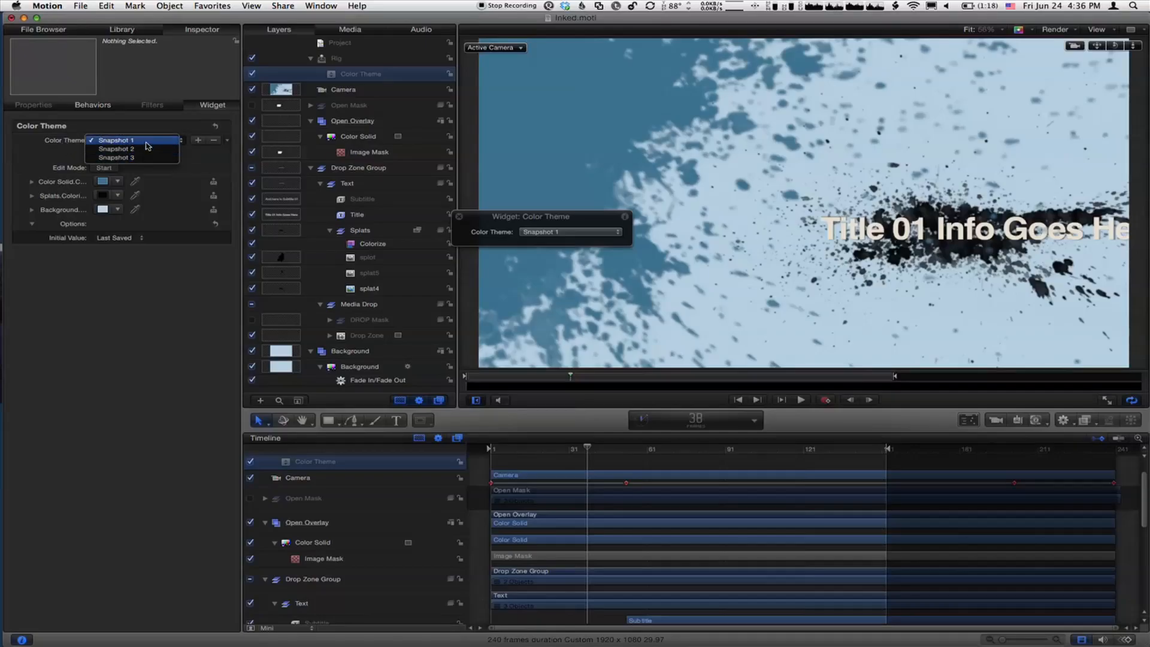
left_click(117, 140)
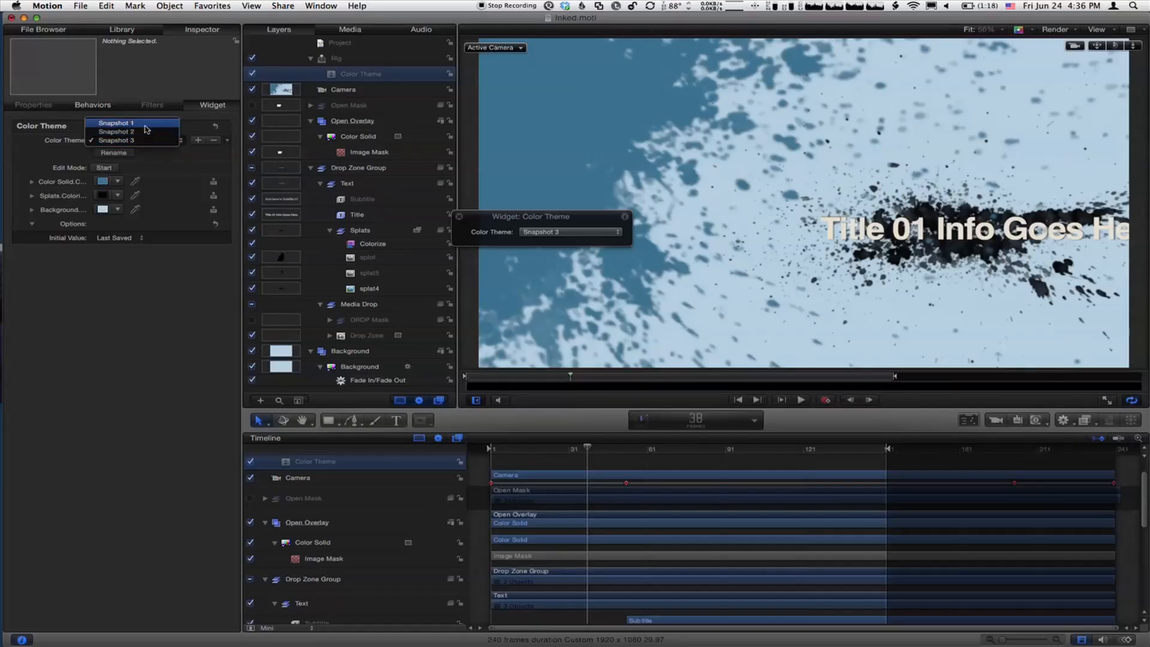
left_click(115, 123)
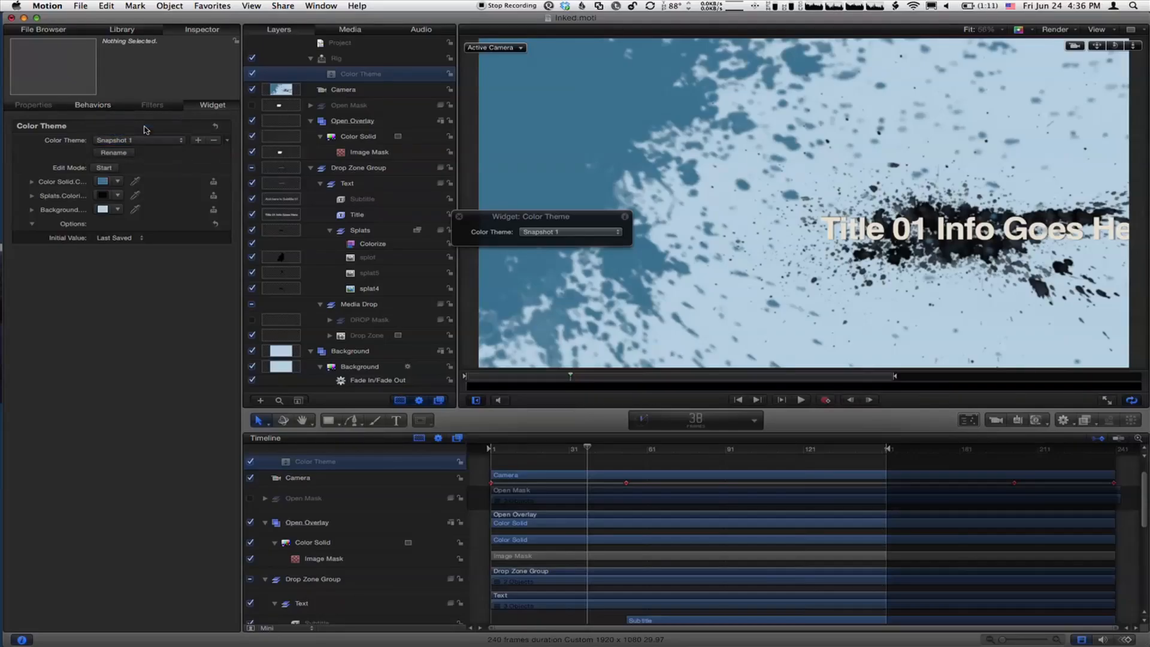
double_click(115, 141)
type("Warm")
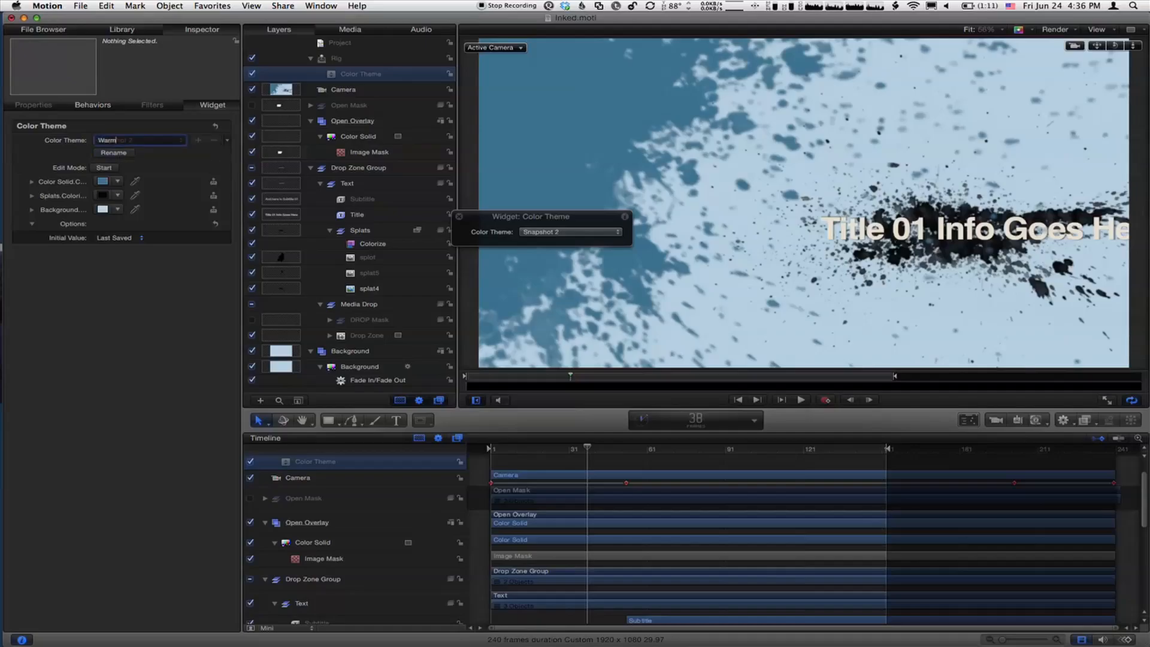
left_click(139, 140)
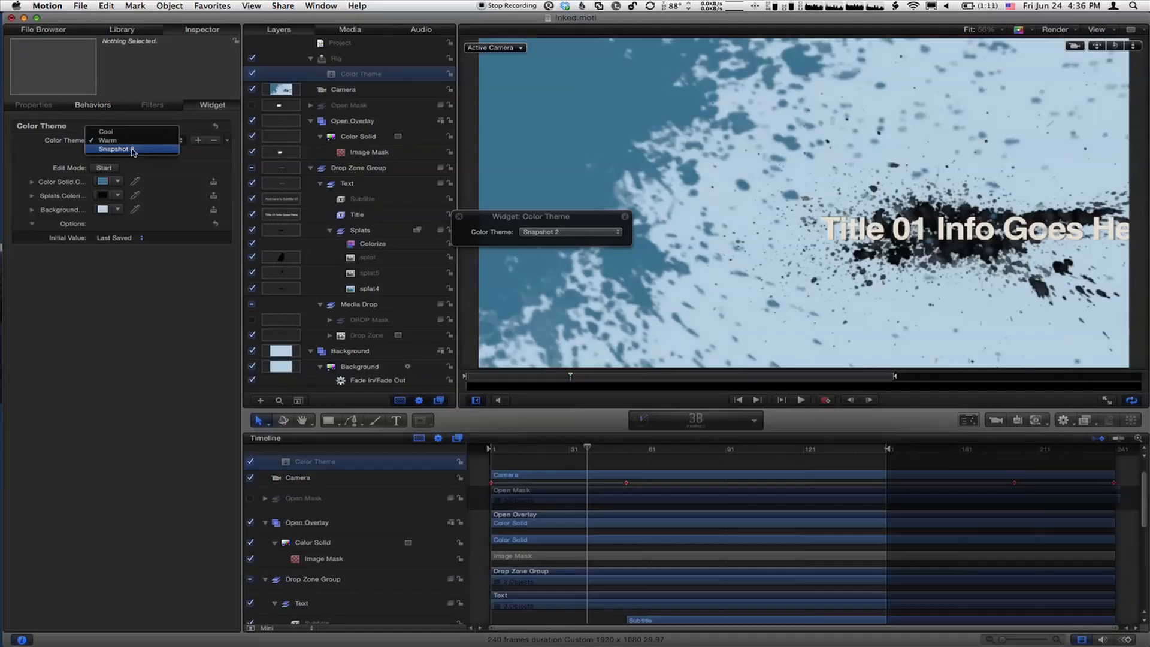
left_click(113, 149)
type("Spring")
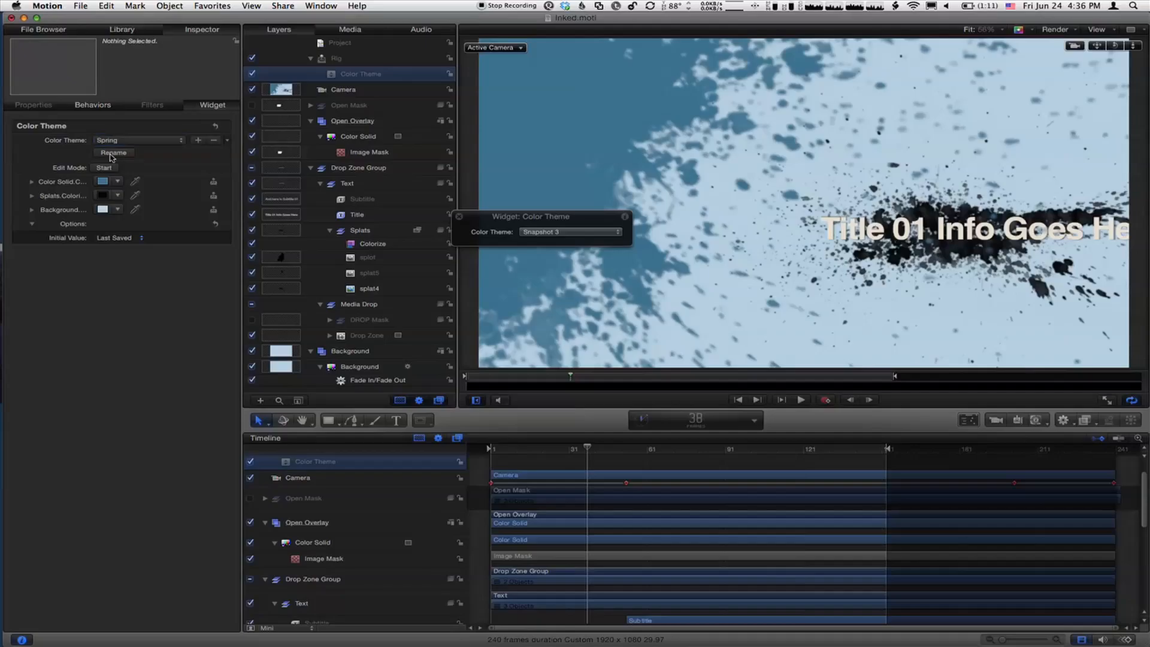
left_click(139, 140)
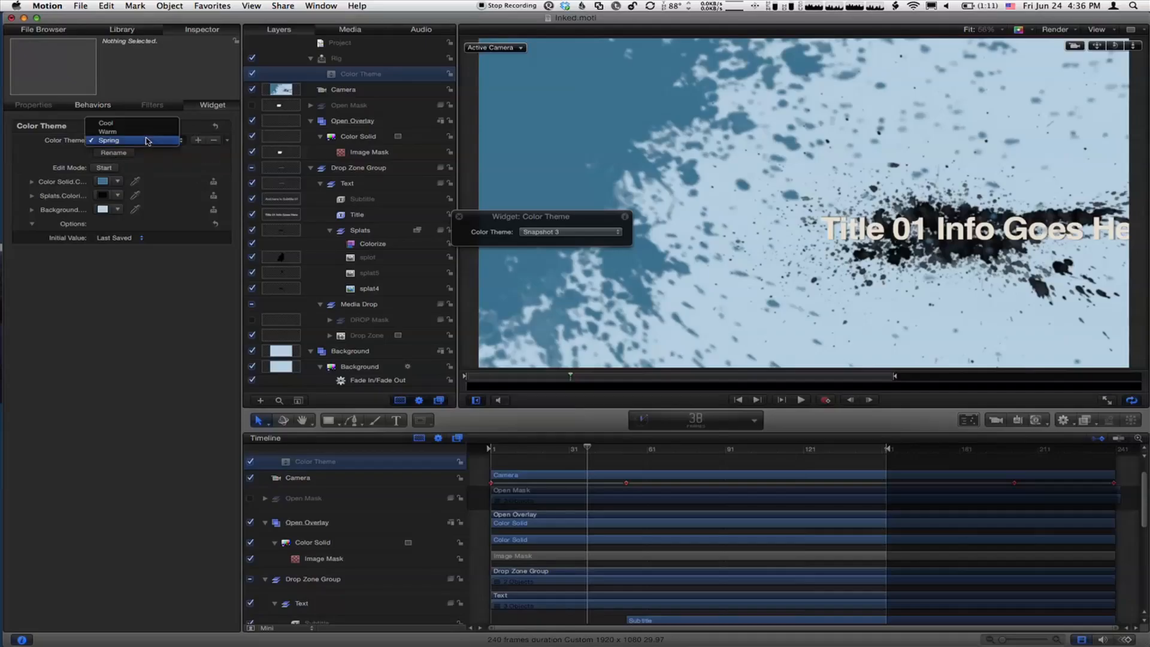
left_click(105, 122)
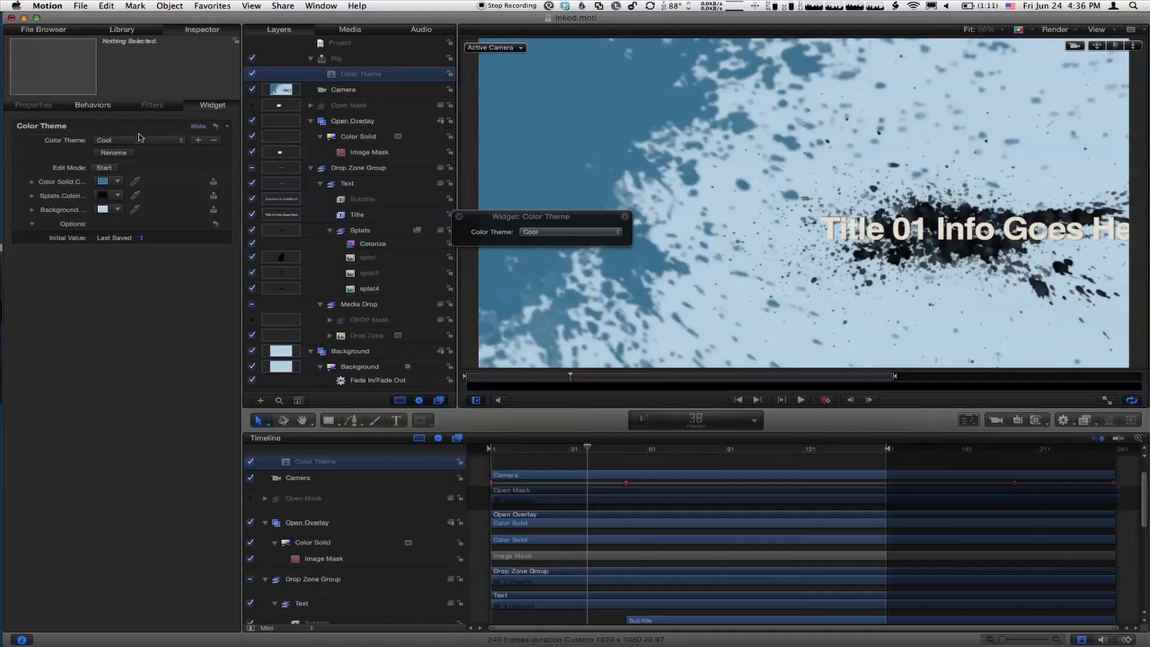
left_click(137, 140)
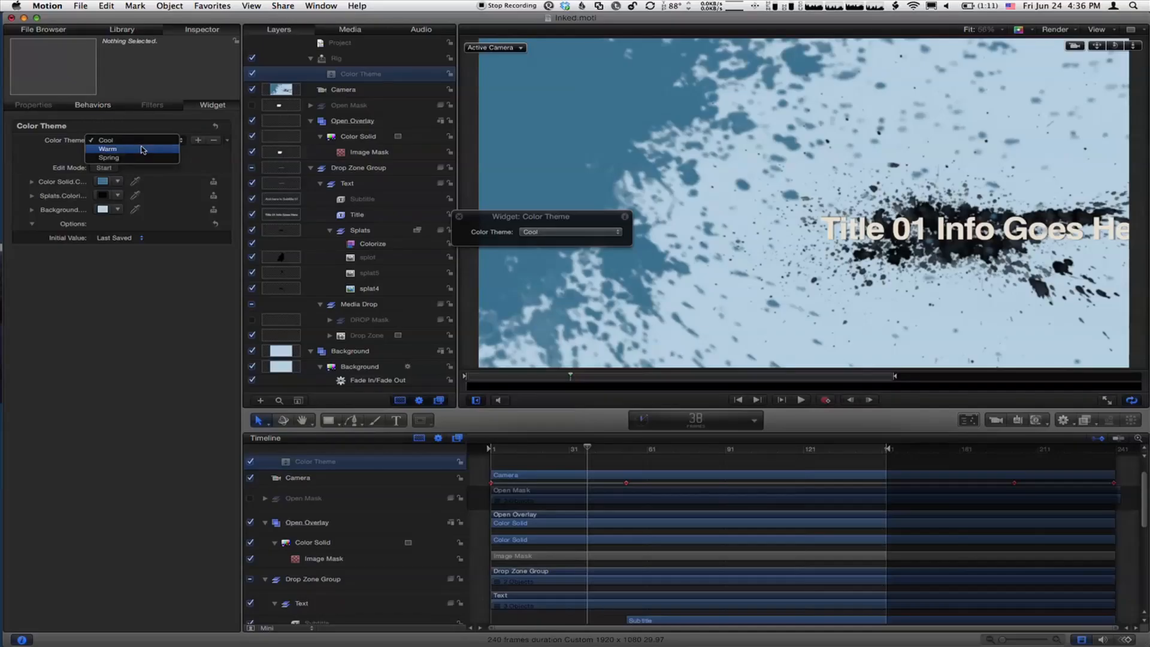
- For the Warm snapshot, set the overlay solid red, the splats yellow and the background hot pink
left_click(108, 149)
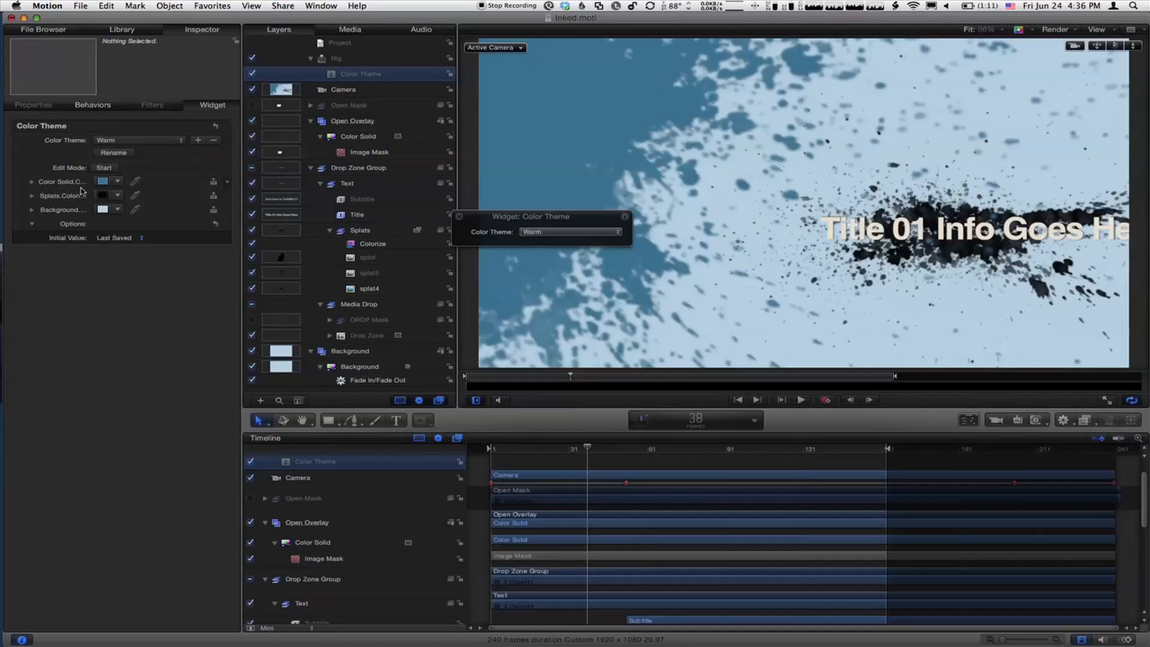
left_click(103, 181)
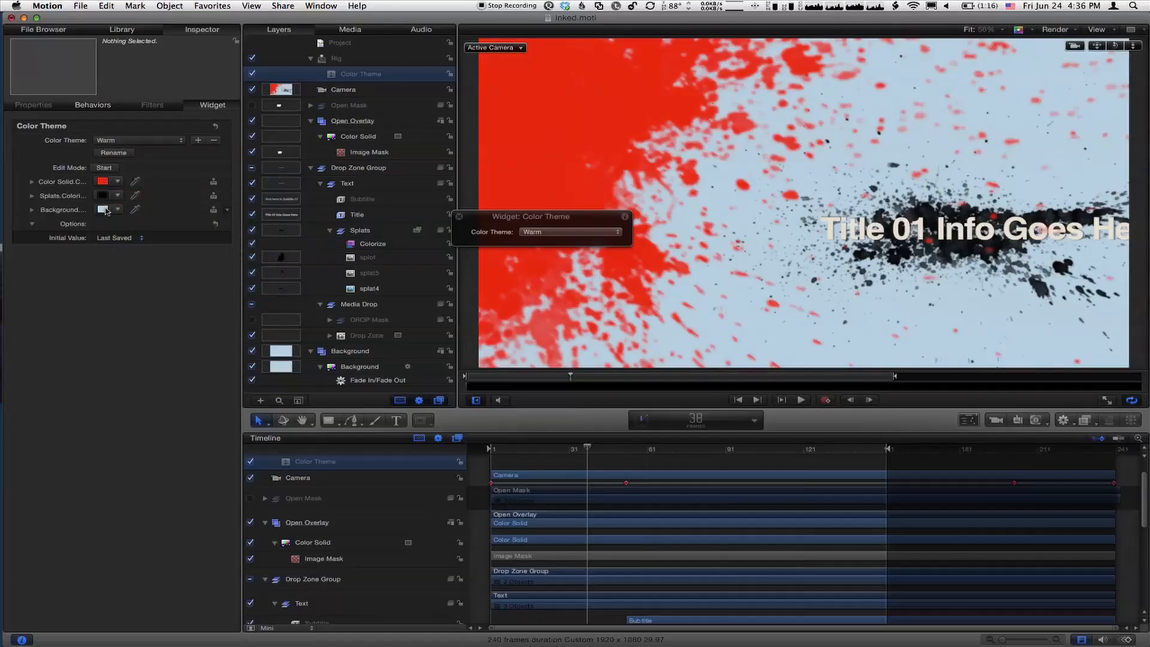
left_click(105, 195)
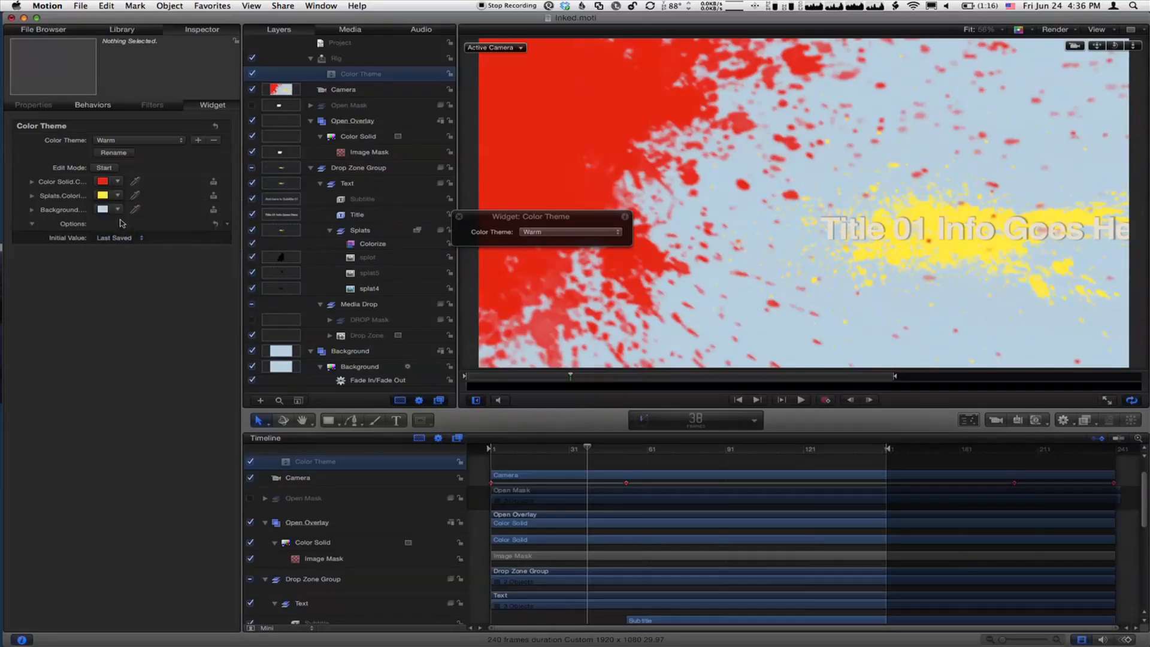
left_click(103, 210)
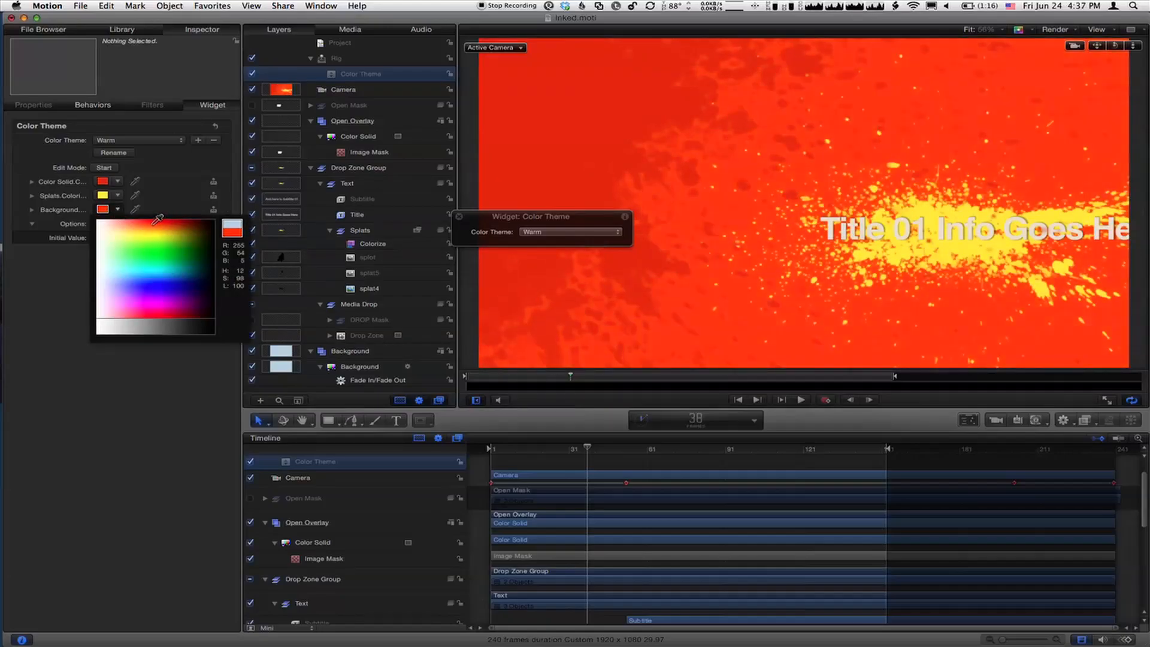
left_click(136, 214)
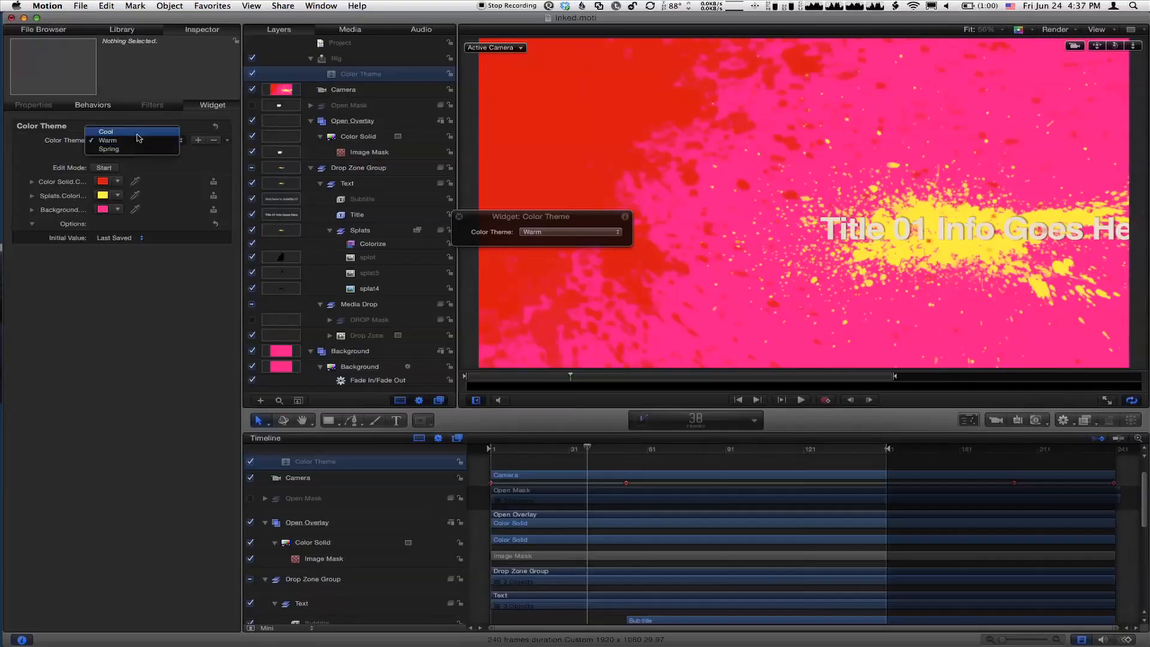
- Check Cool keeps its blues, then give the Spring snapshot a green overlay and background
left_click(105, 139)
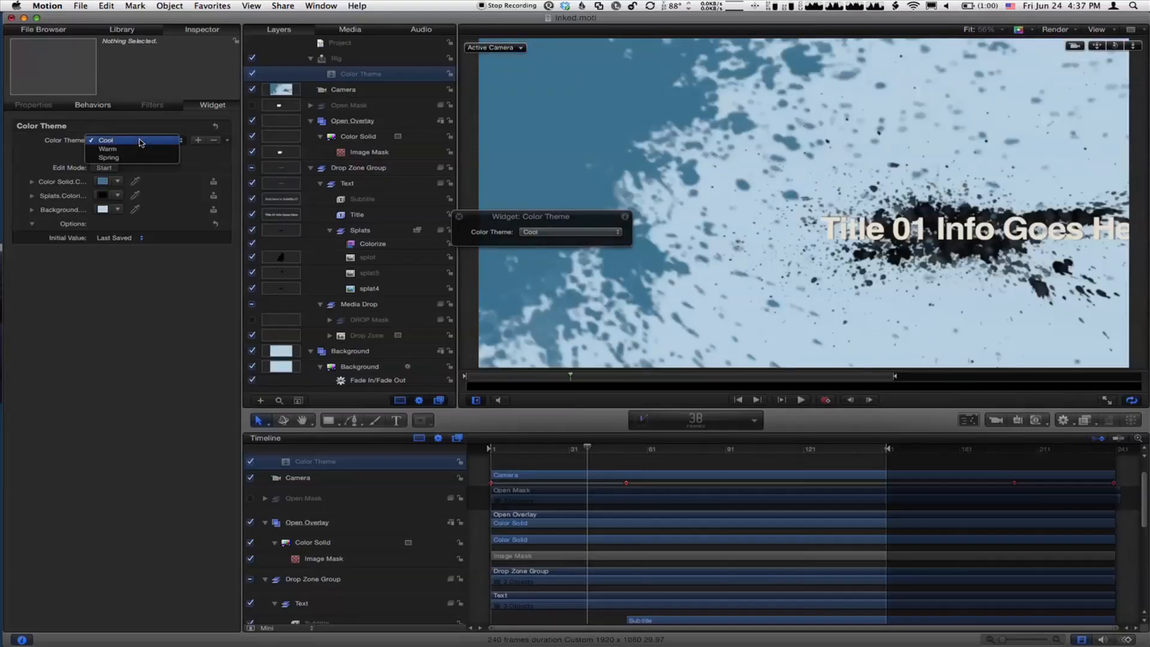
left_click(107, 148)
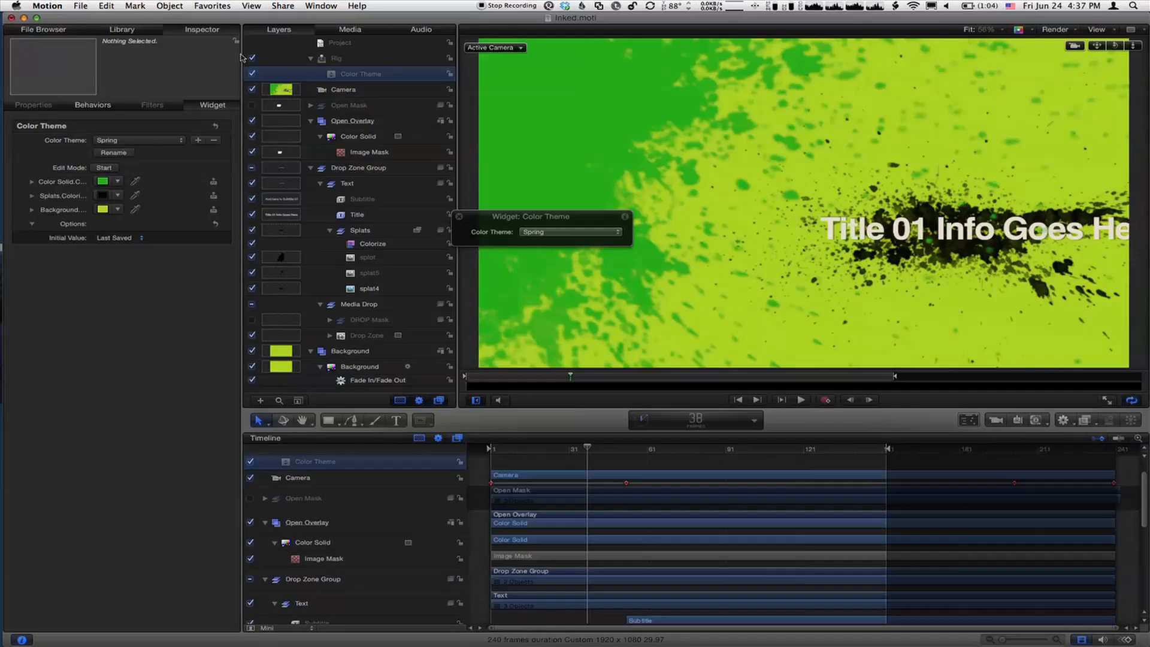
left_click(80, 5)
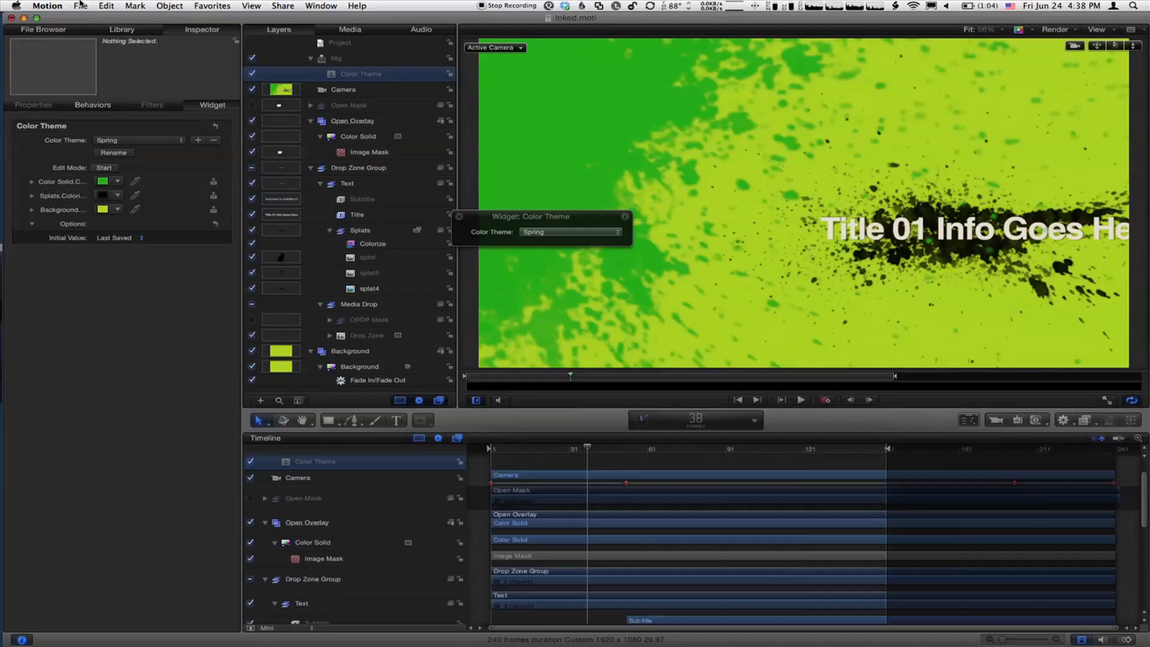
- Switch the Color Theme pop-up to Warm to confirm the whole scheme swaps
left_click(139, 139)
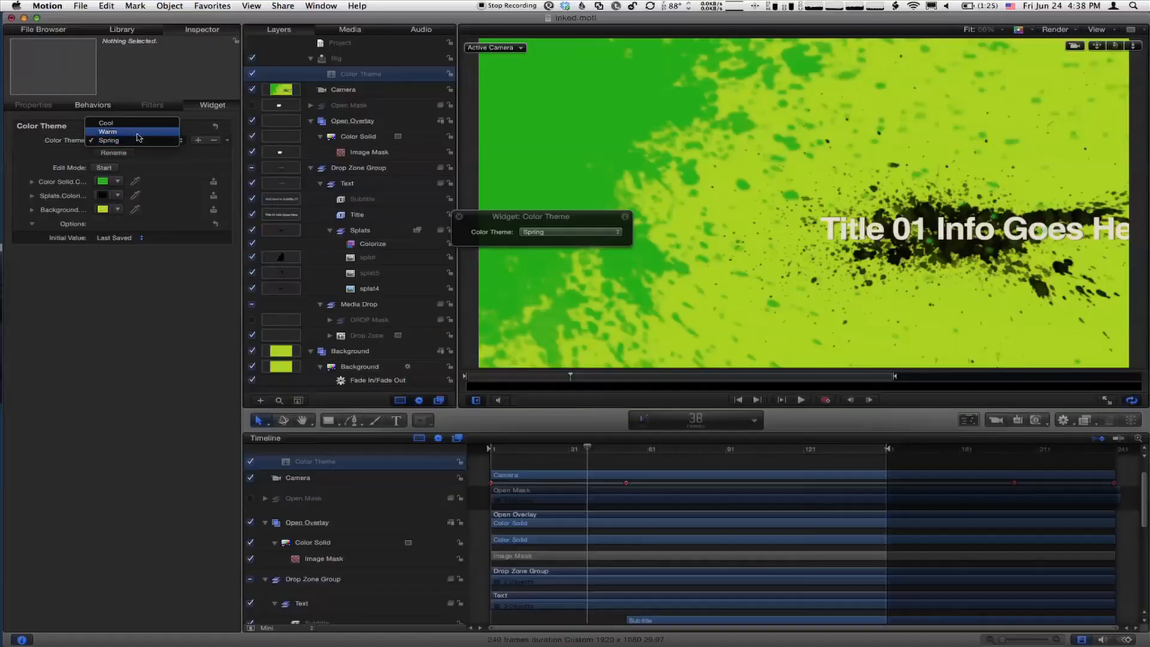
left_click(108, 131)
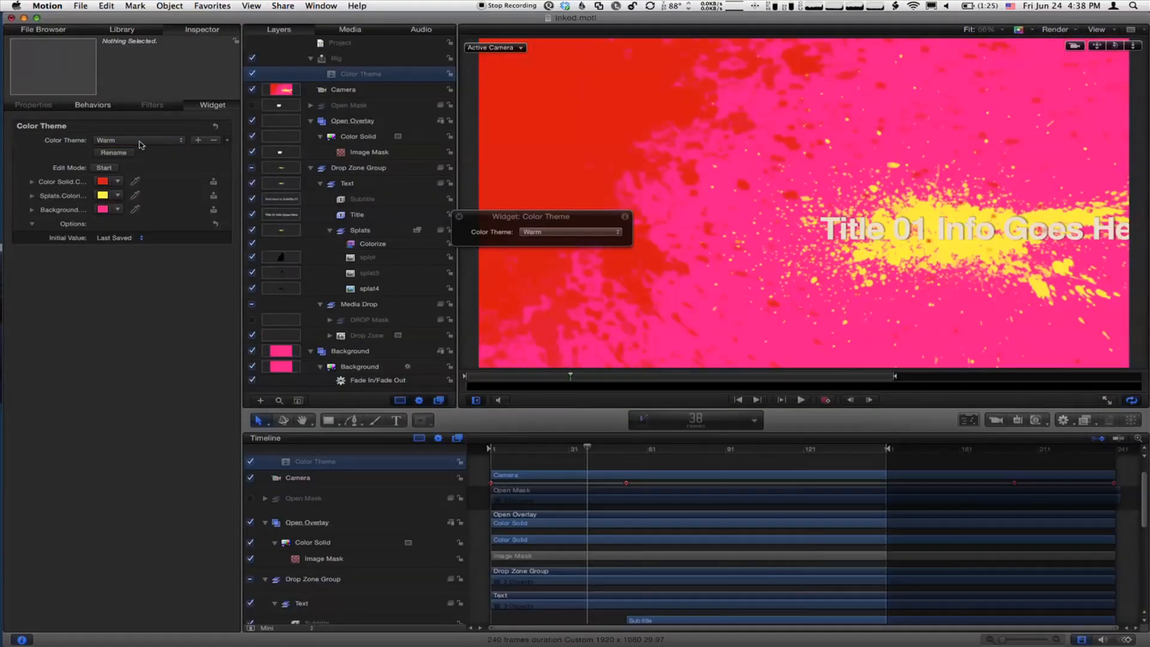